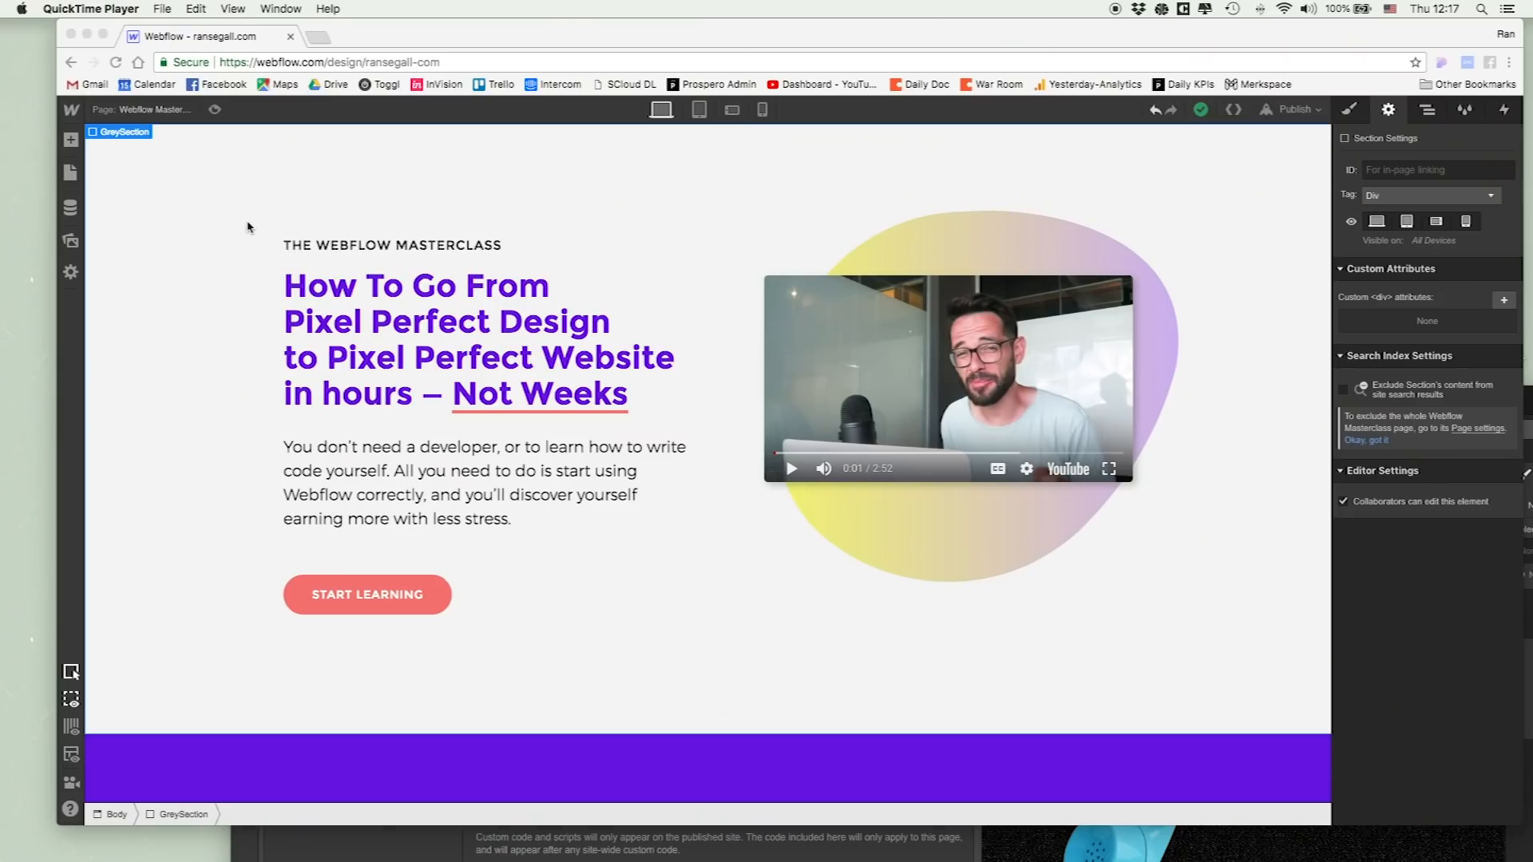
# - Review the hero and story sections at phone landscape, then phone portrait width
pyautogui.click(731, 108)
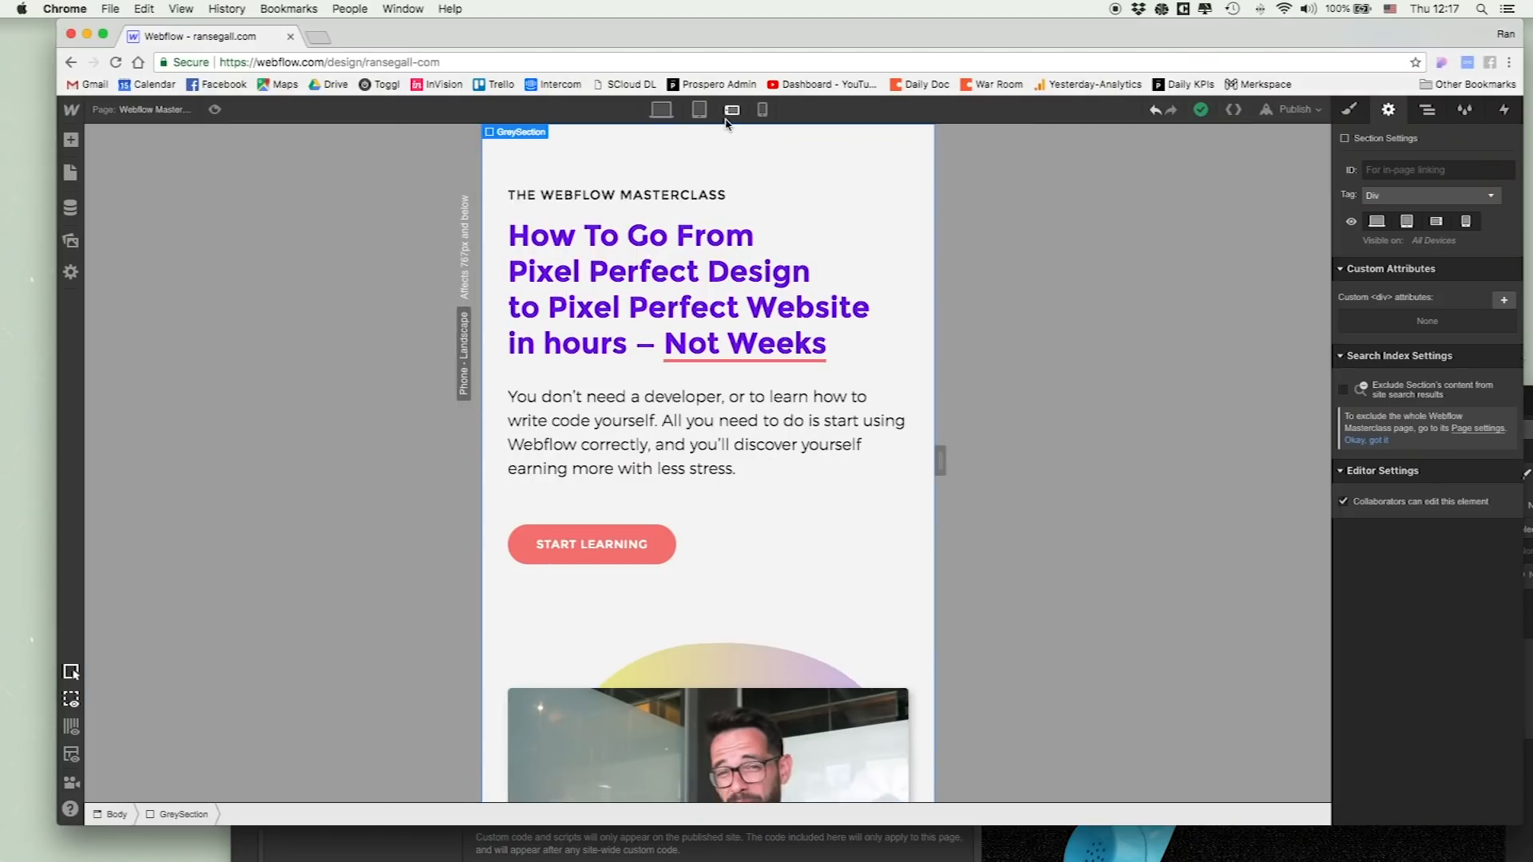
pyautogui.scroll(-3)
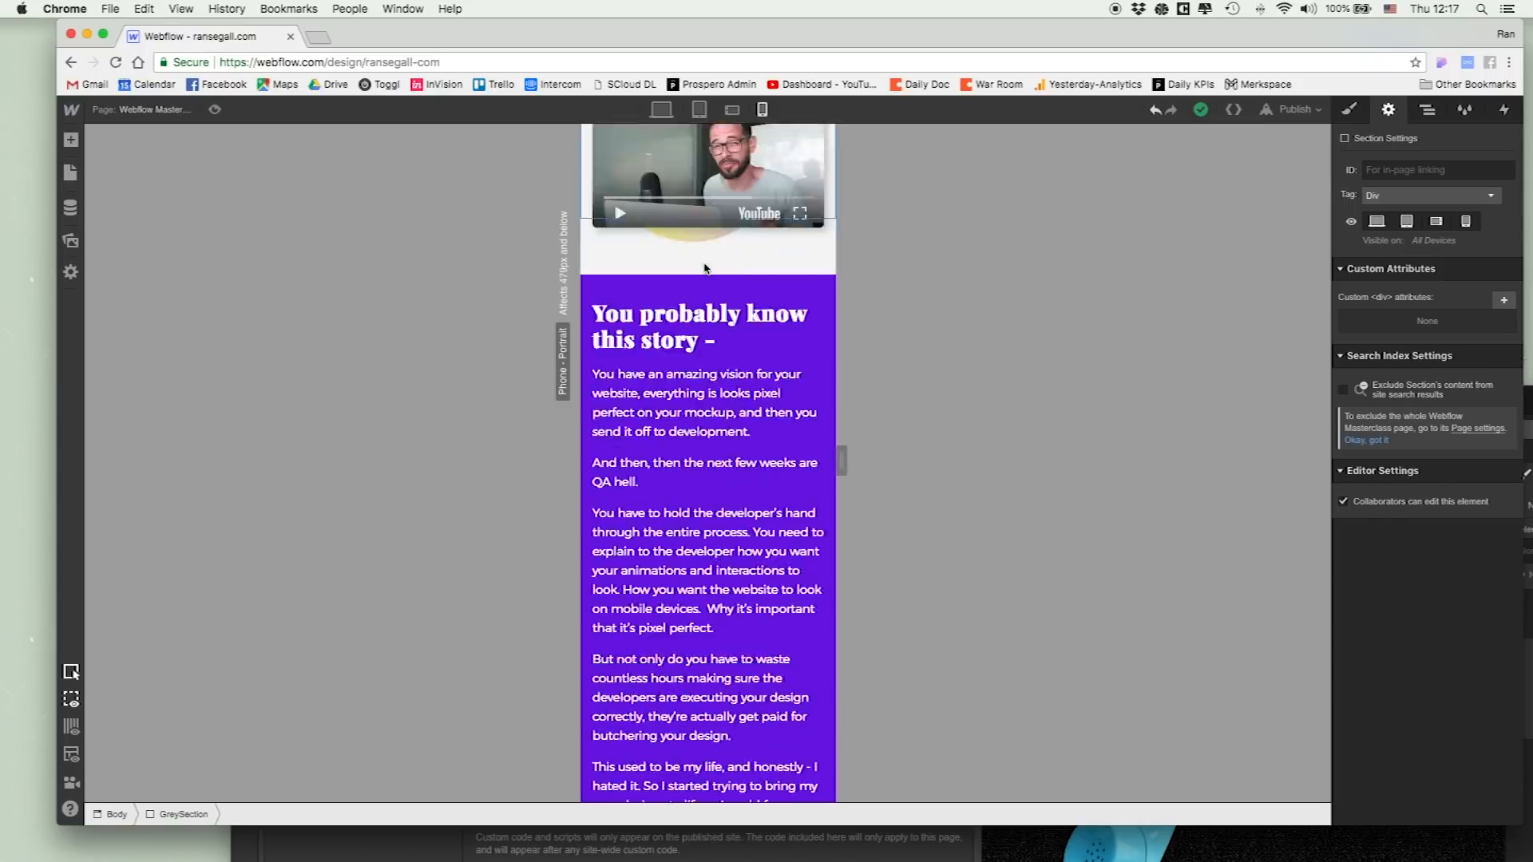
pyautogui.click(660, 109)
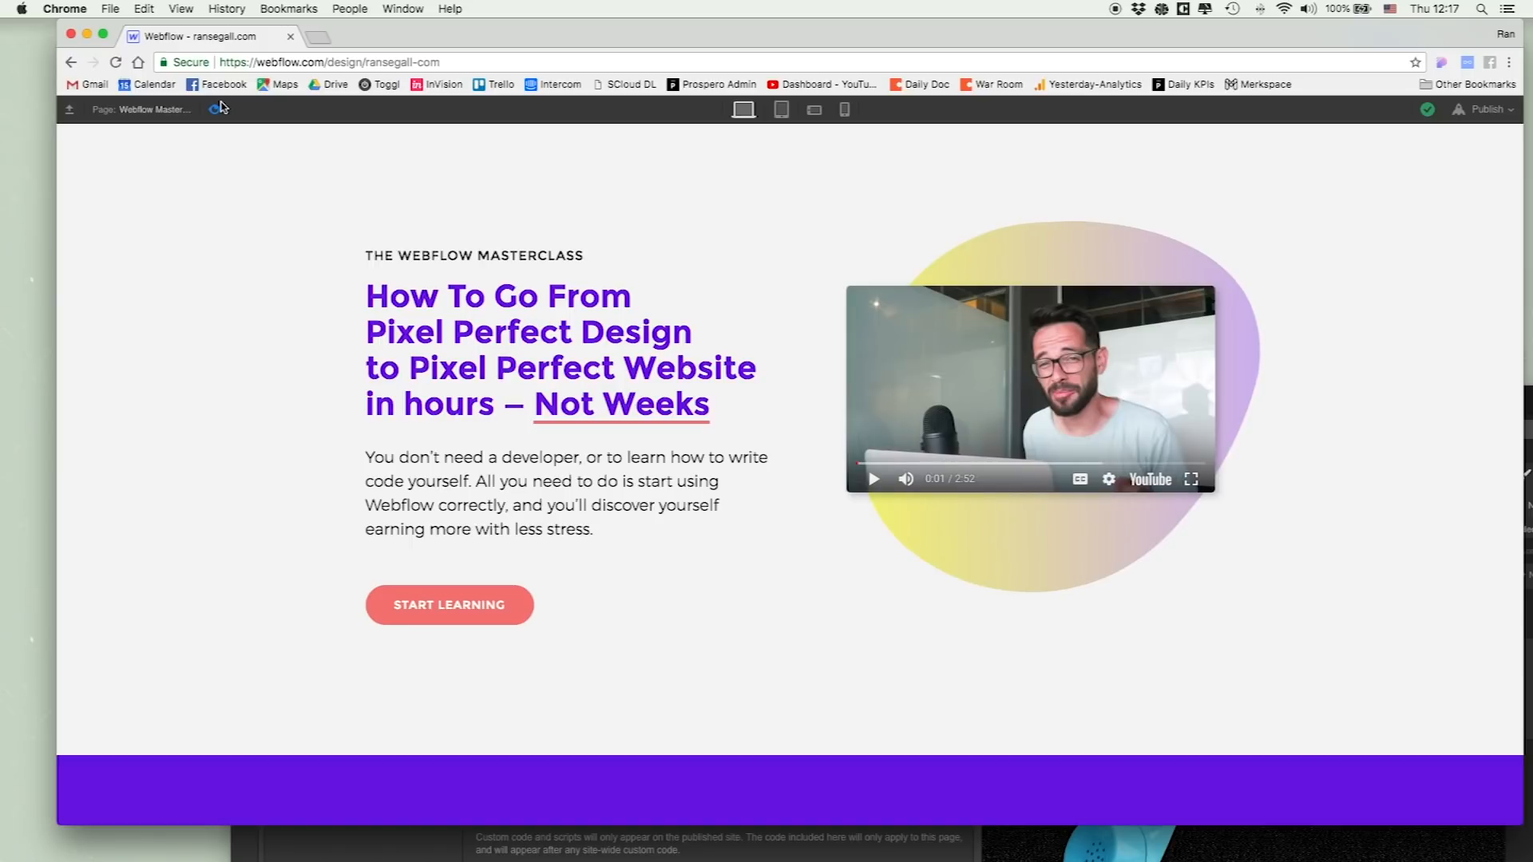
pyautogui.moveTo(1324, 444)
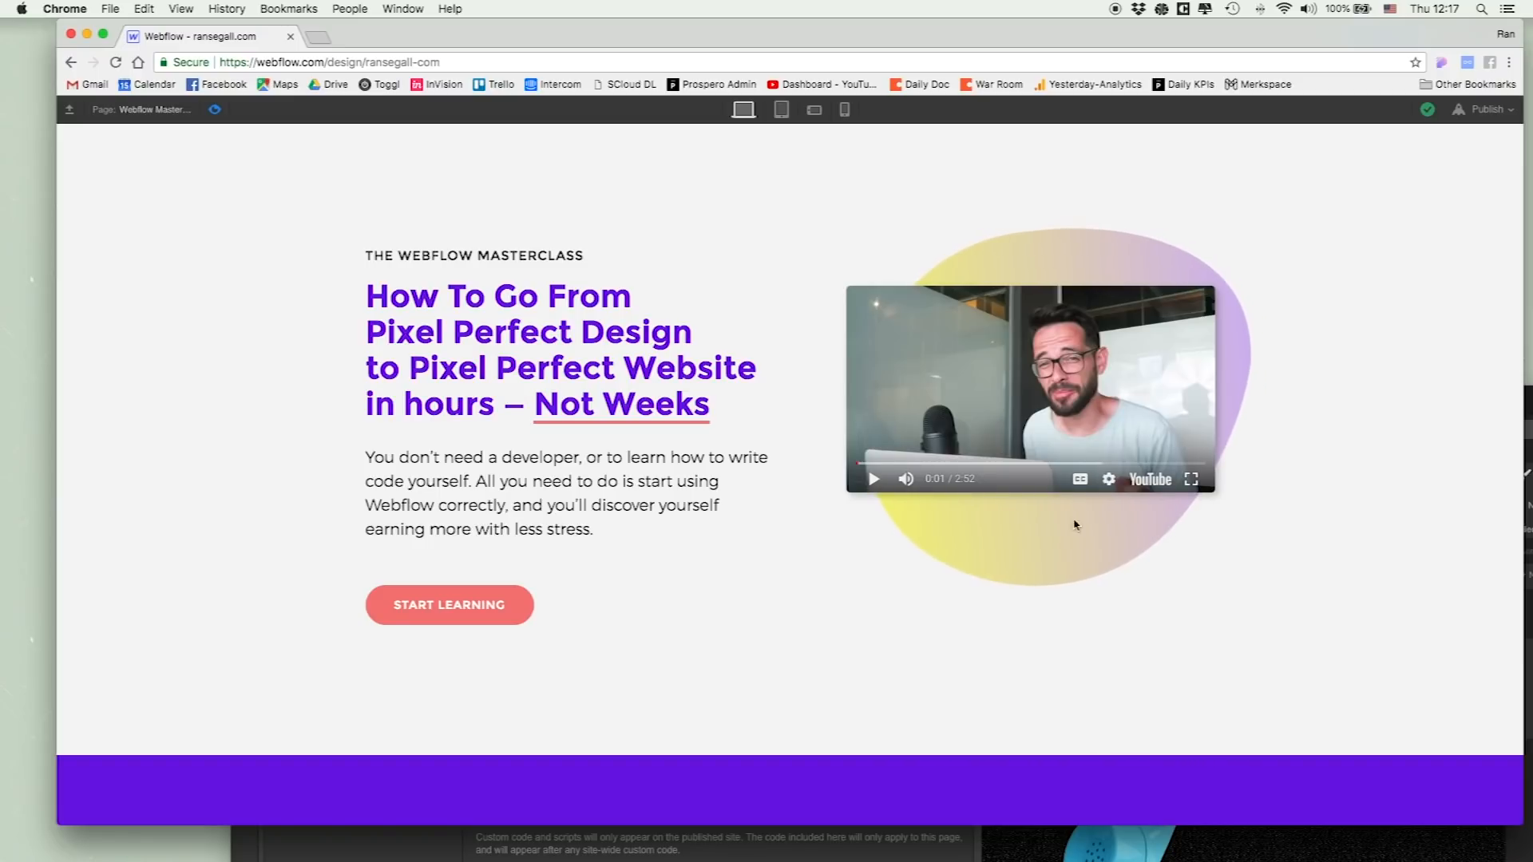
pyautogui.moveTo(997, 553)
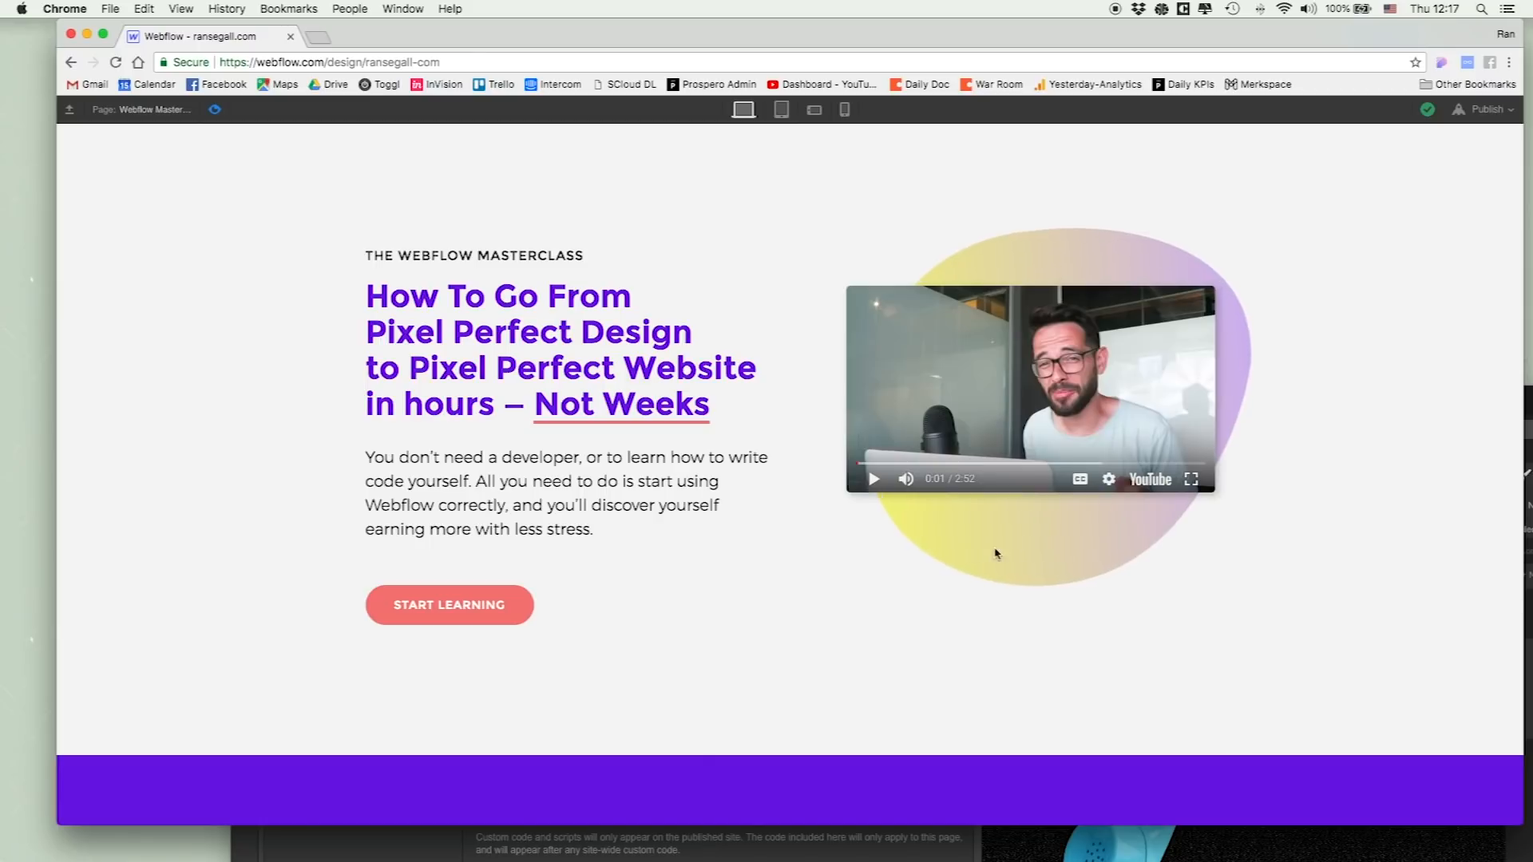
pyautogui.moveTo(809, 621)
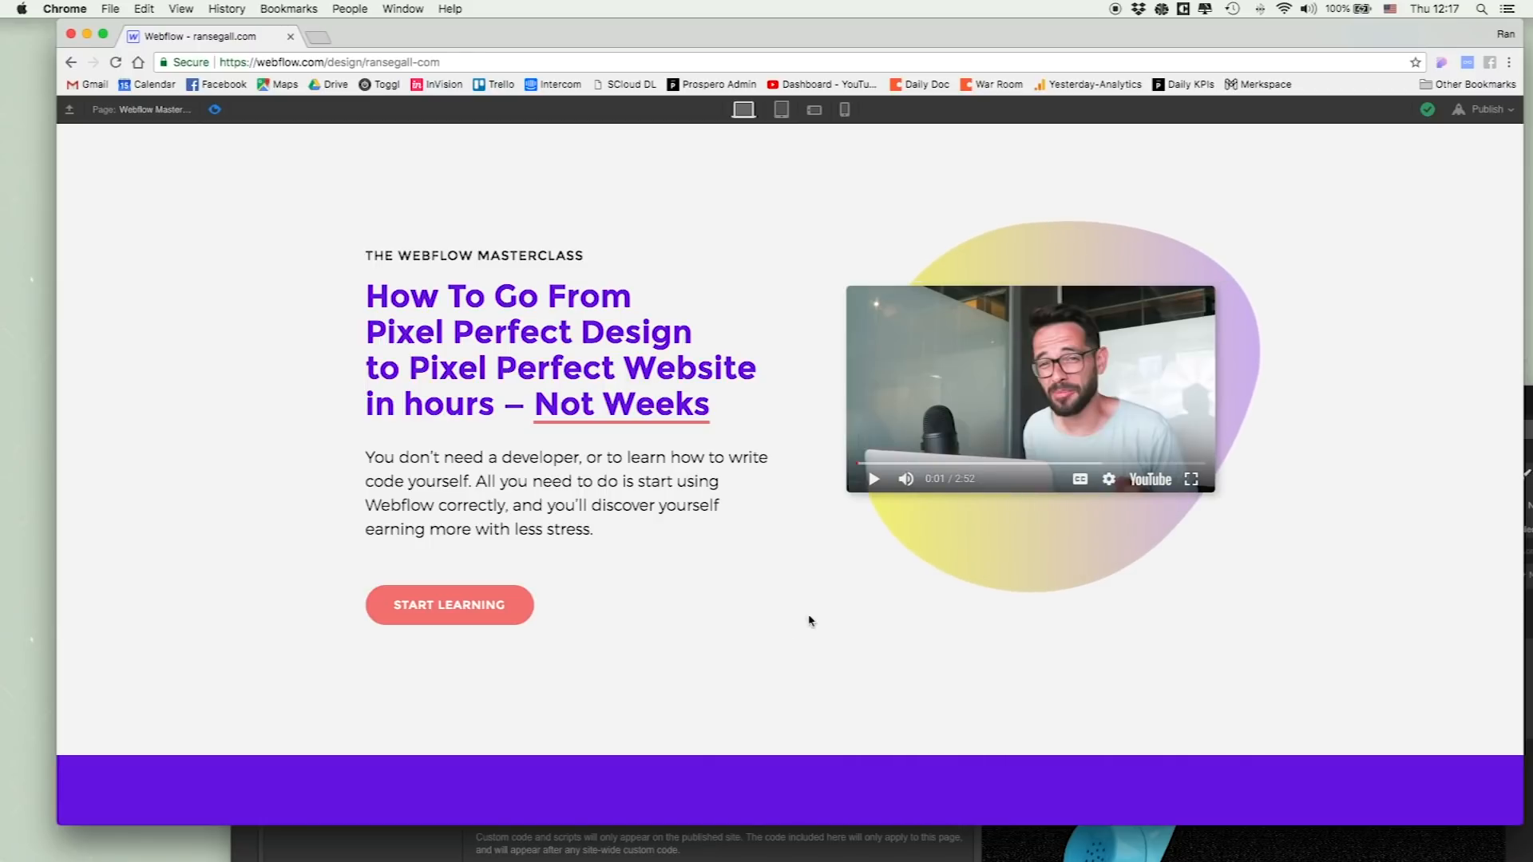
# - Scroll the desktop preview down through the hero toward the story section
pyautogui.scroll(-3)
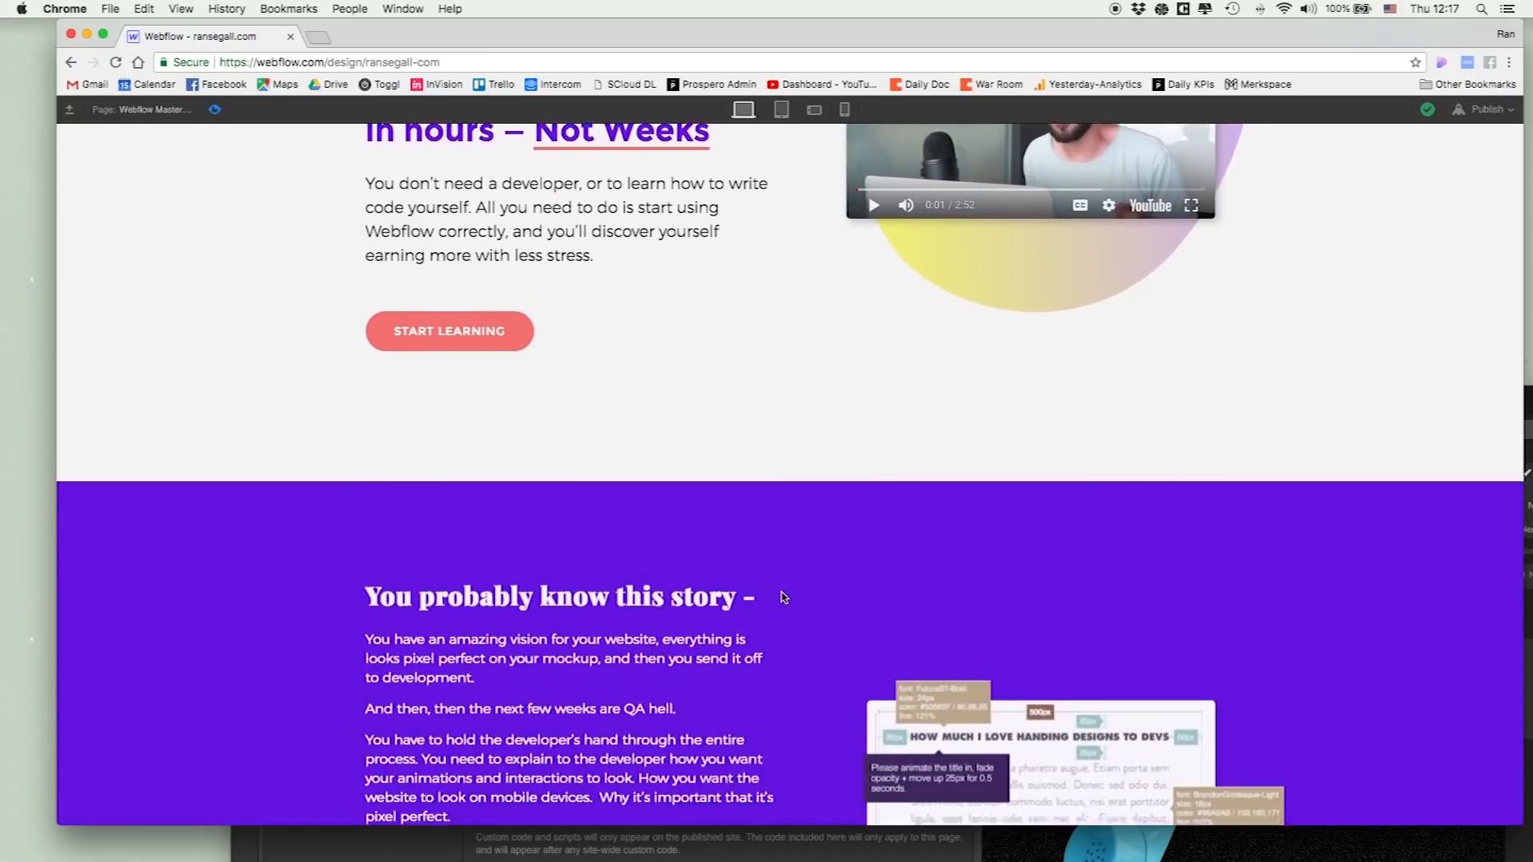
pyautogui.scroll(-3)
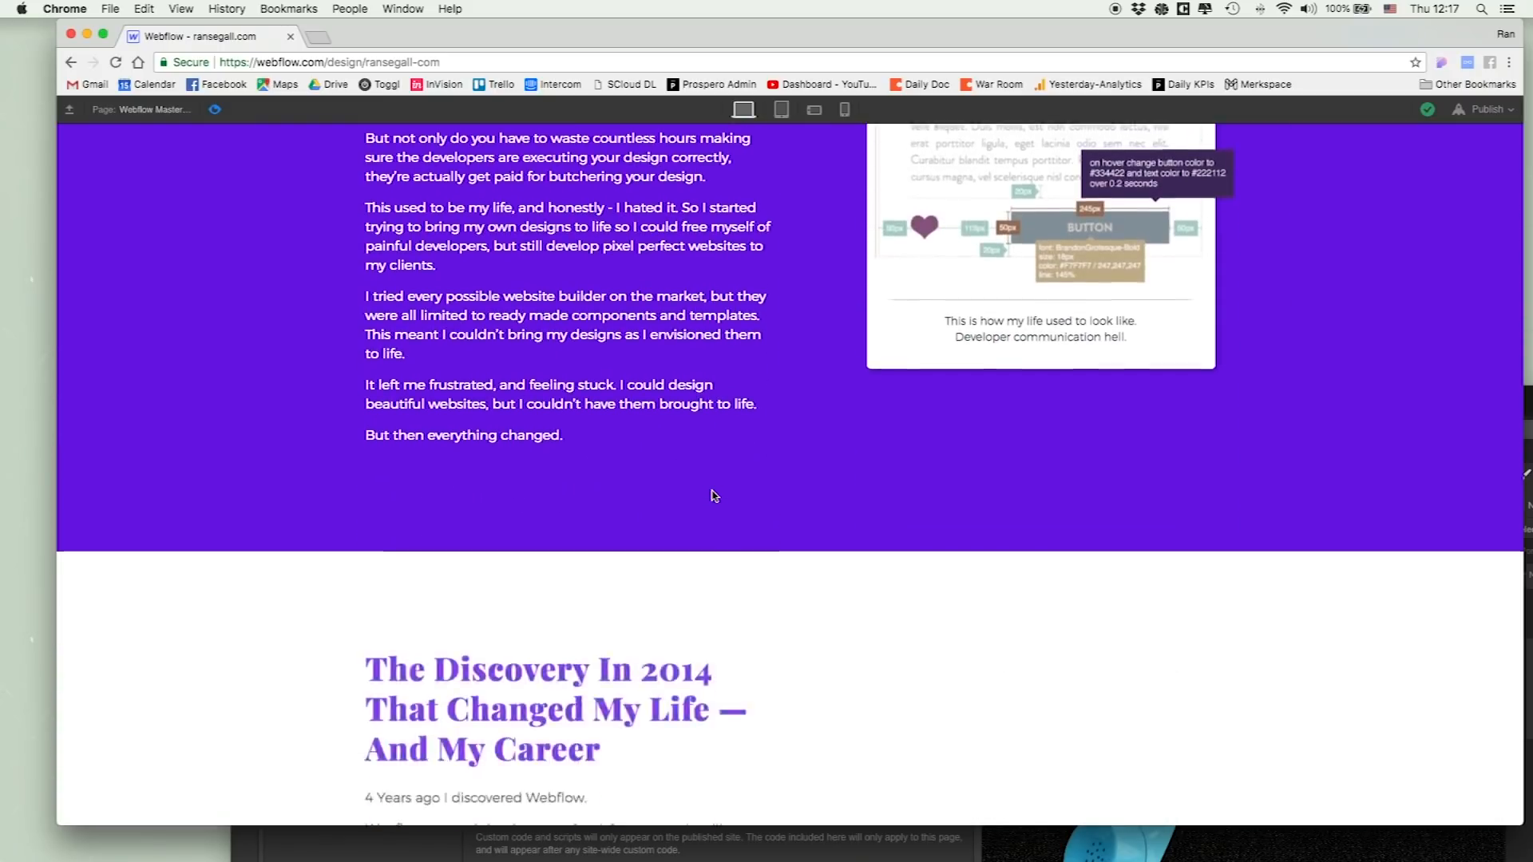
pyautogui.scroll(-3)
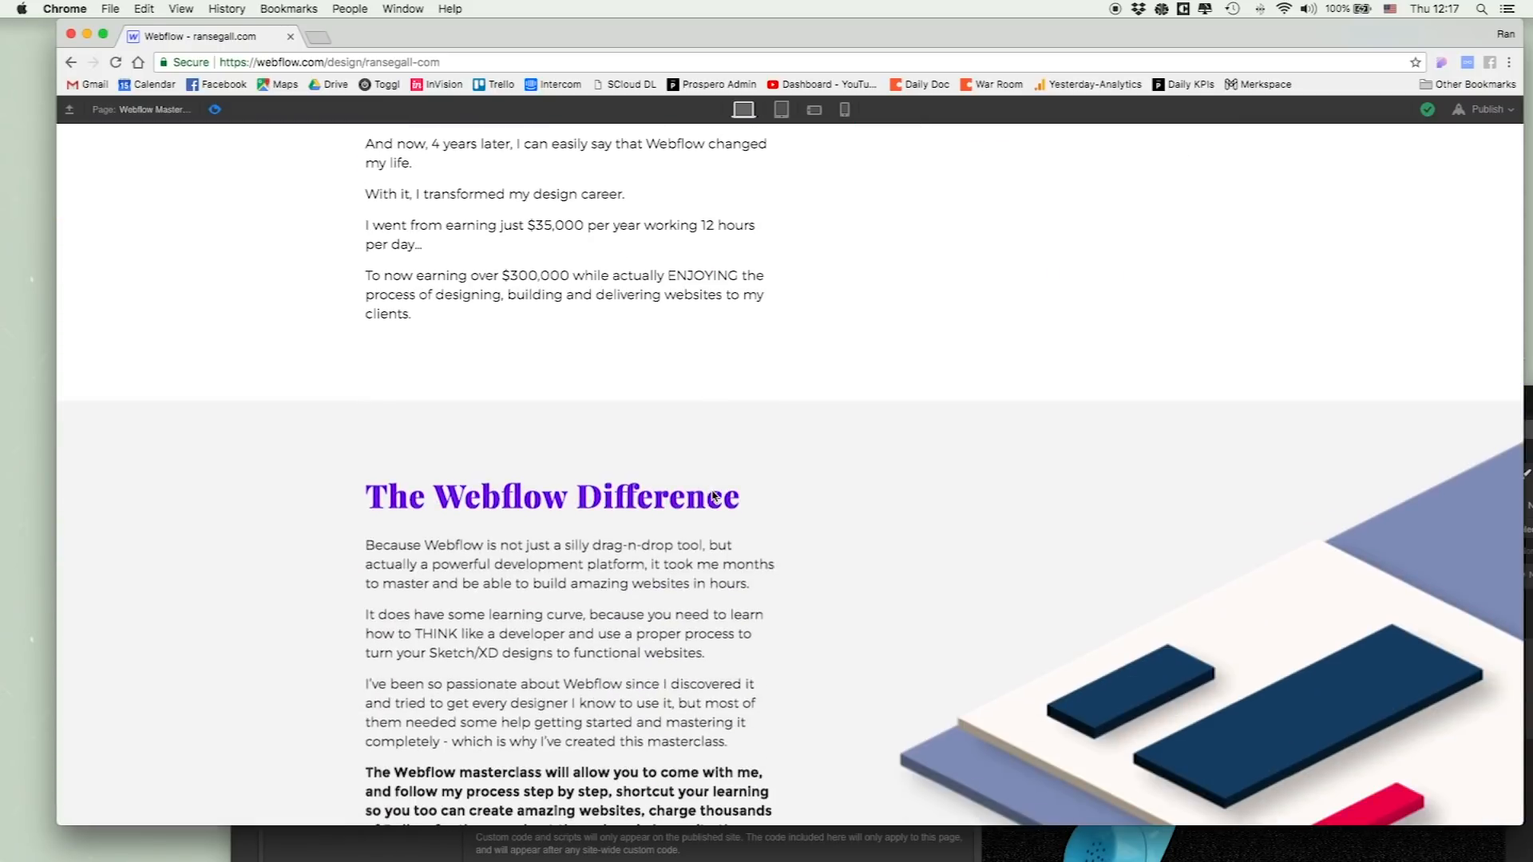
pyautogui.scroll(-3)
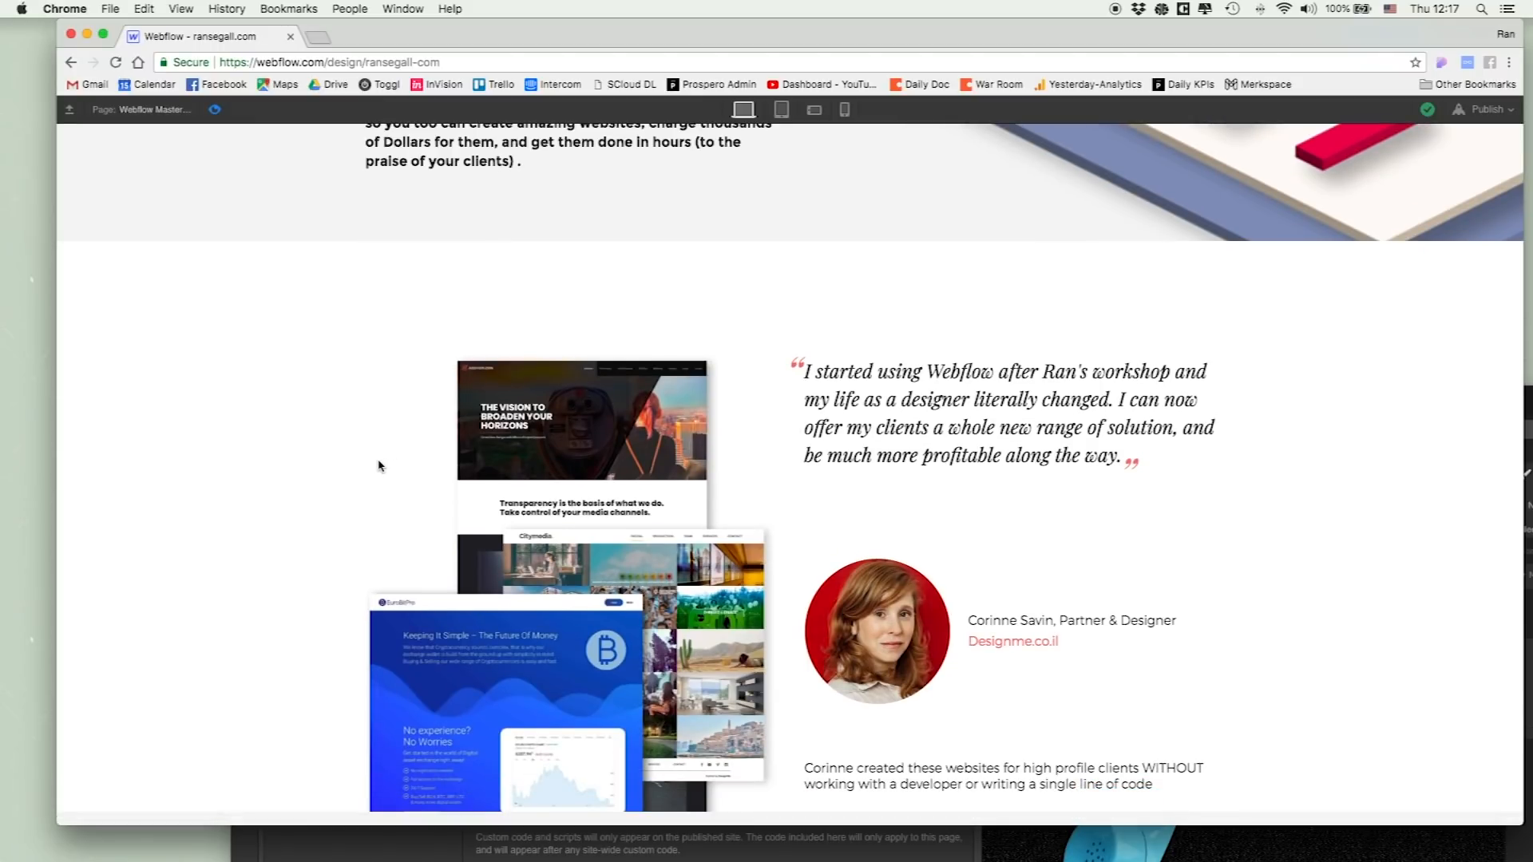
pyautogui.scroll(-3)
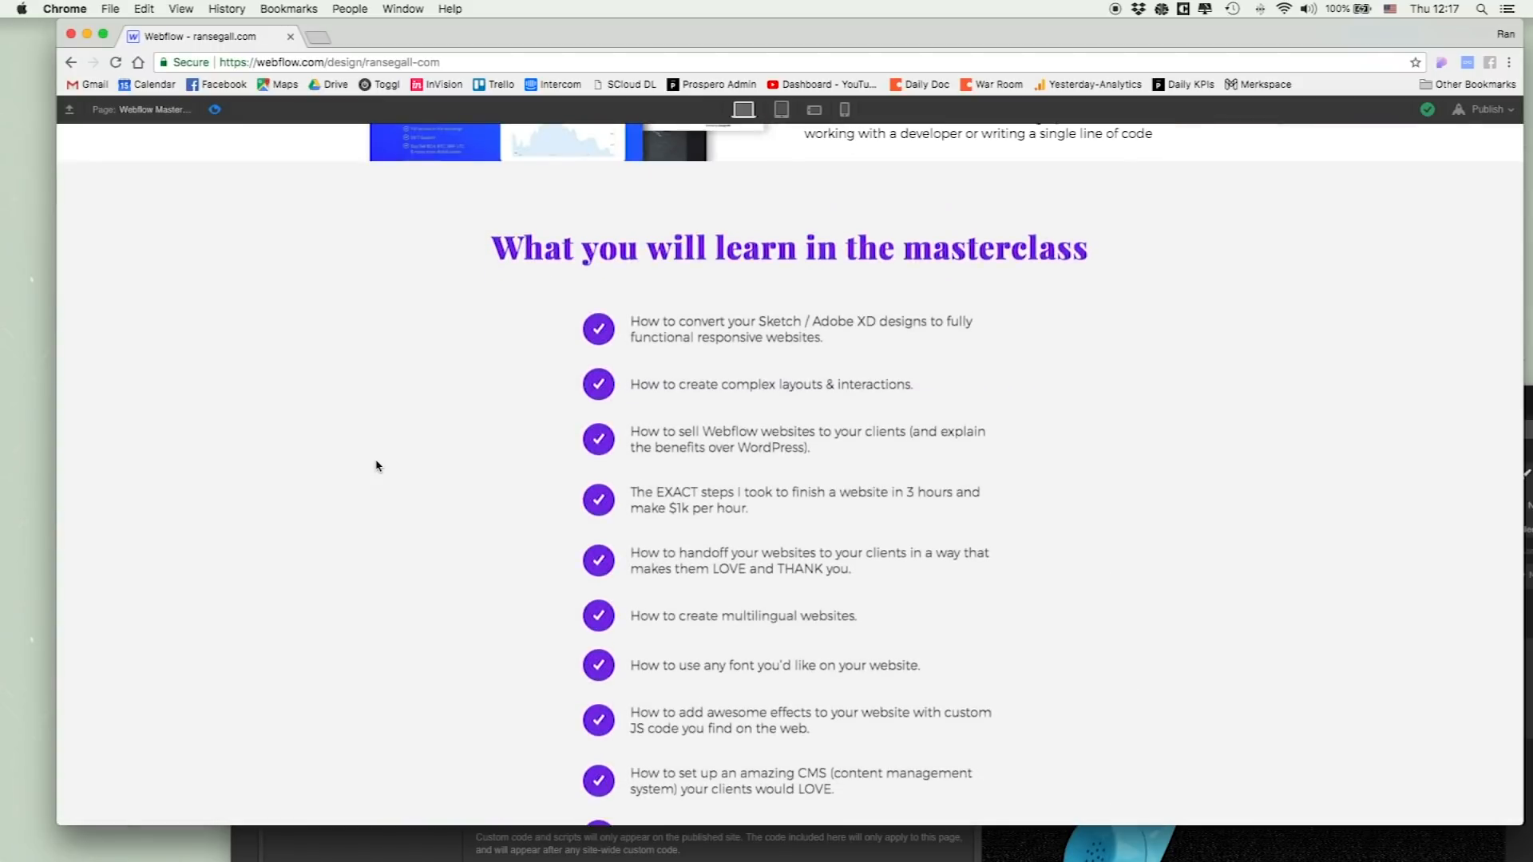
pyautogui.scroll(-3)
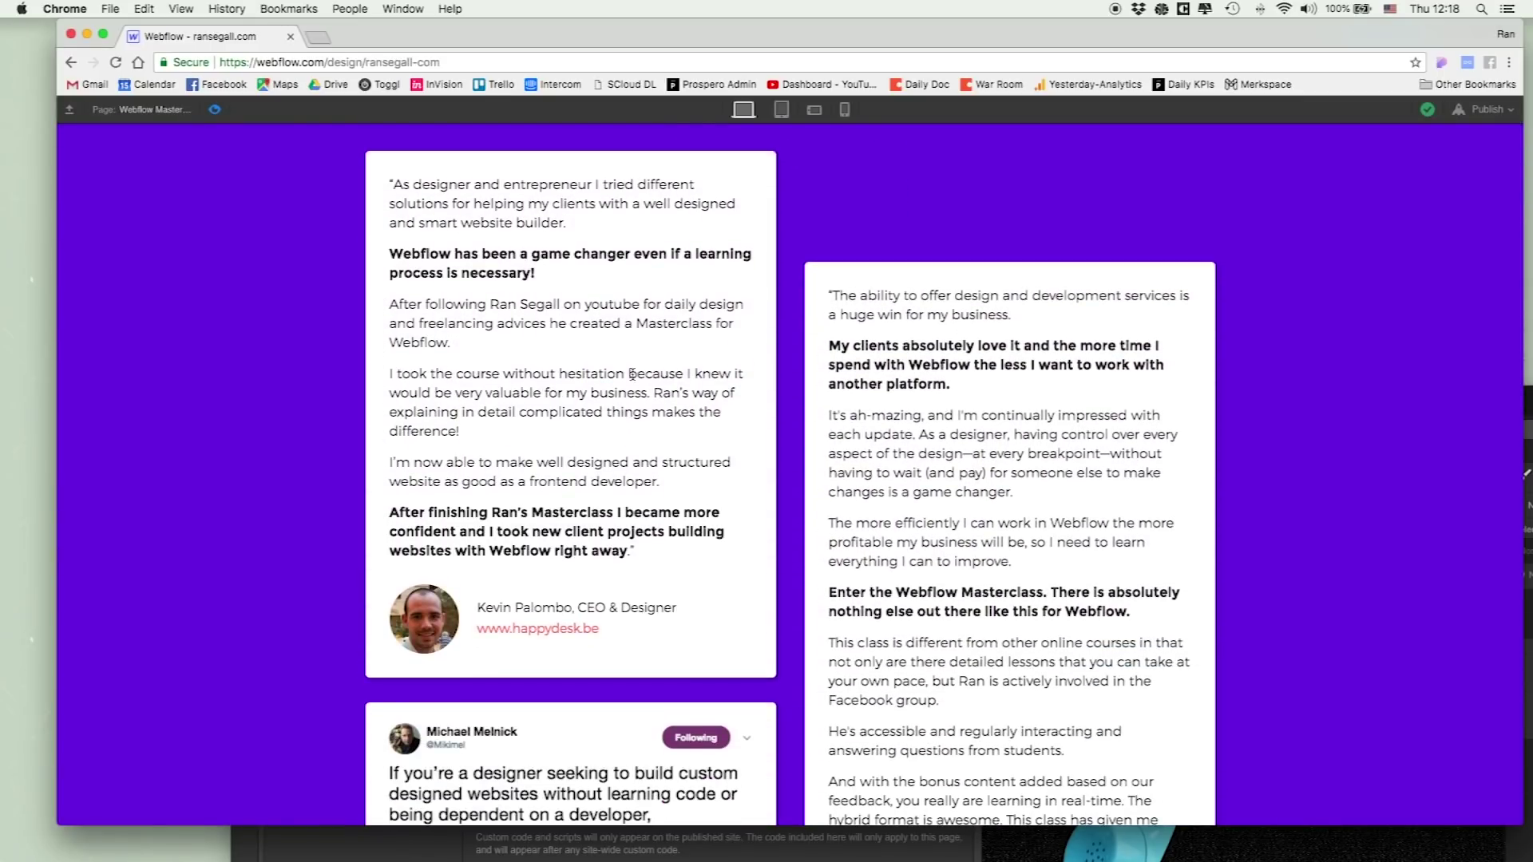
pyautogui.scroll(-3)
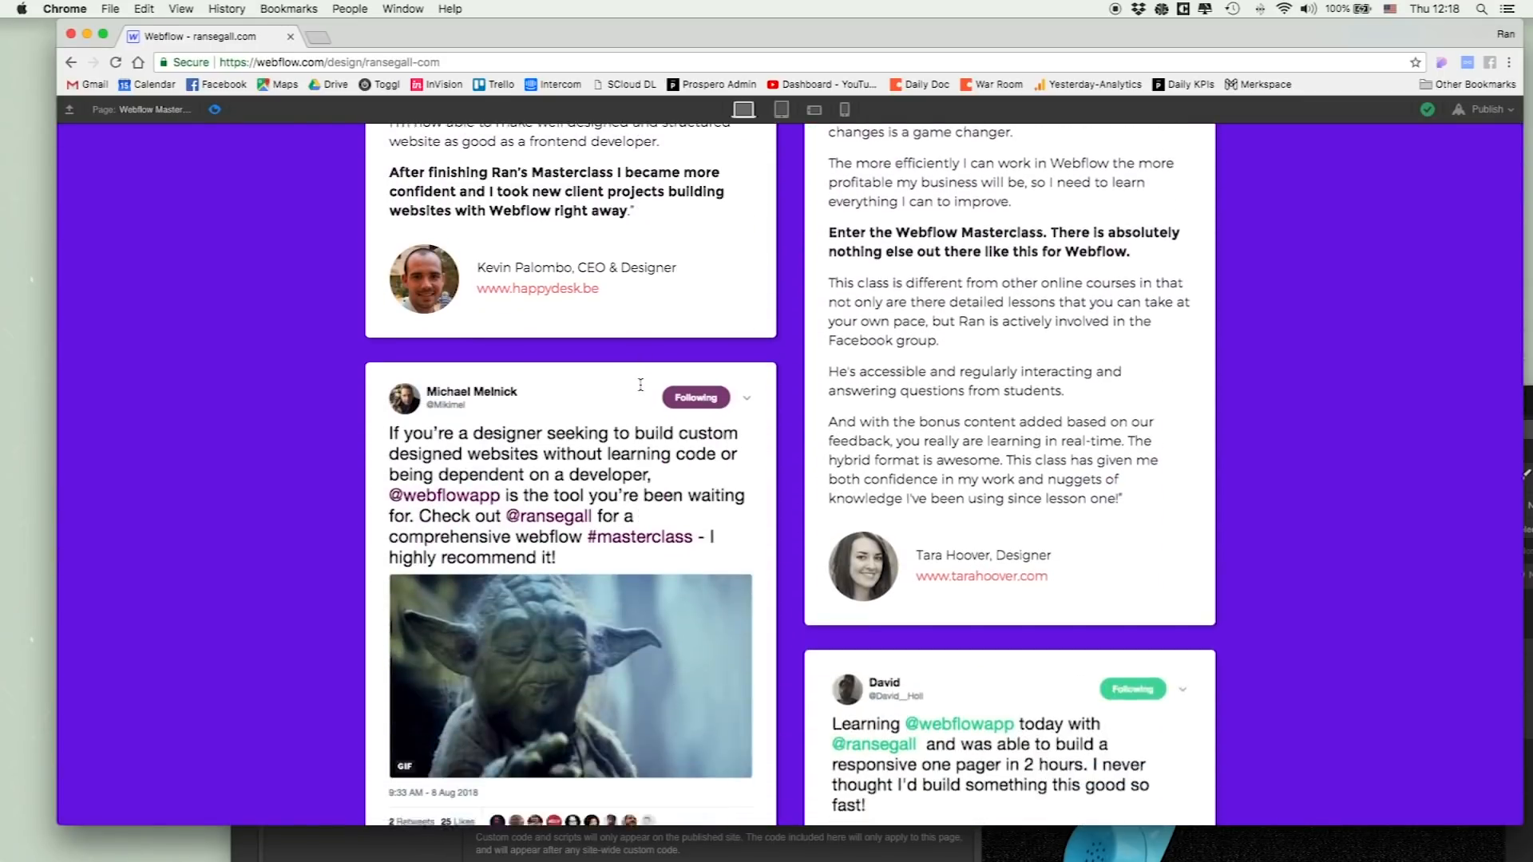
pyautogui.scroll(3)
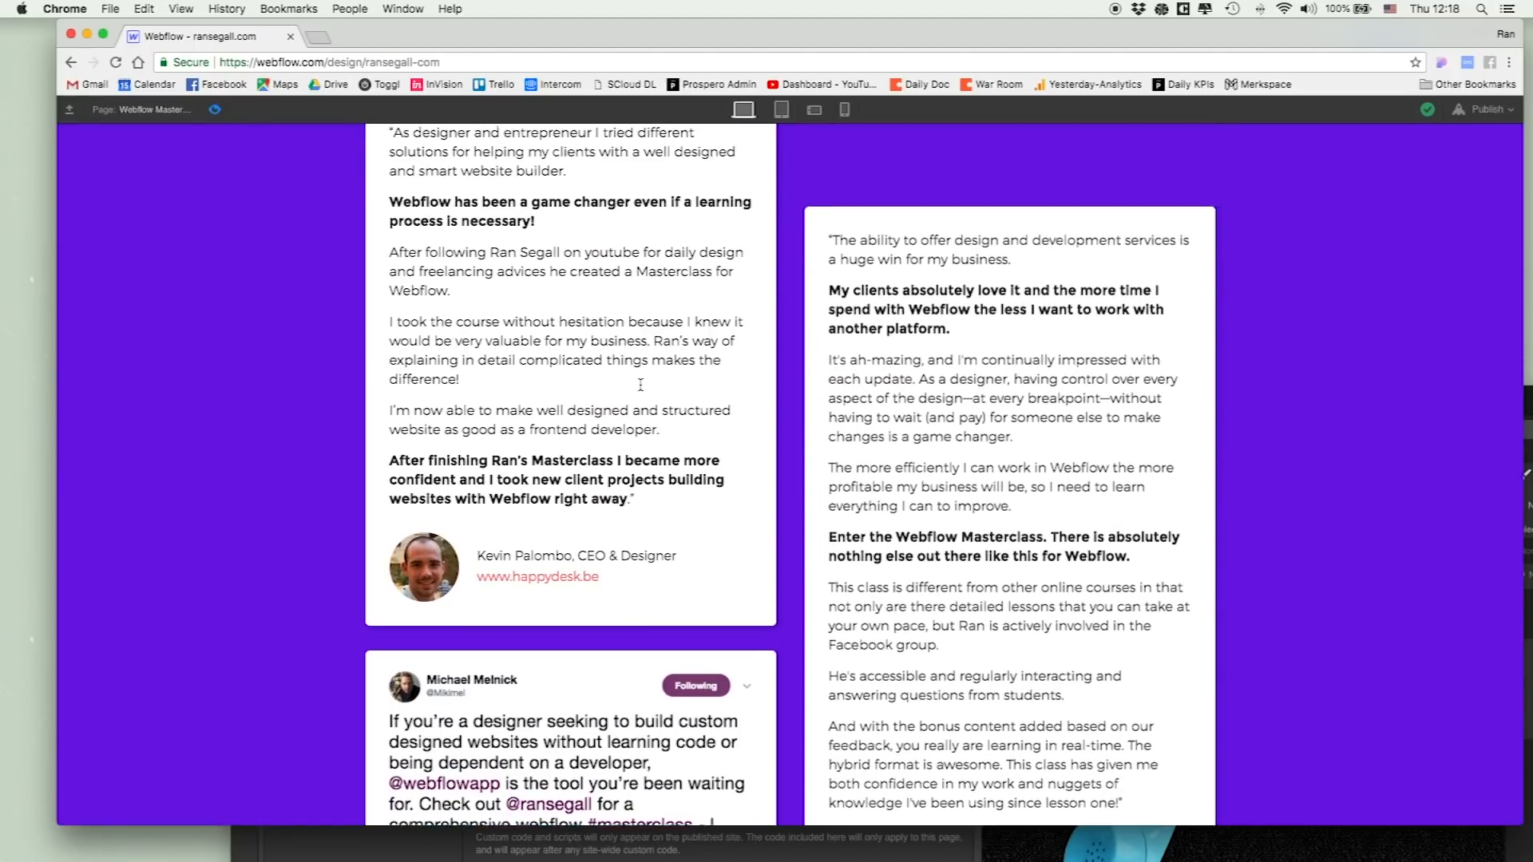
pyautogui.scroll(-3)
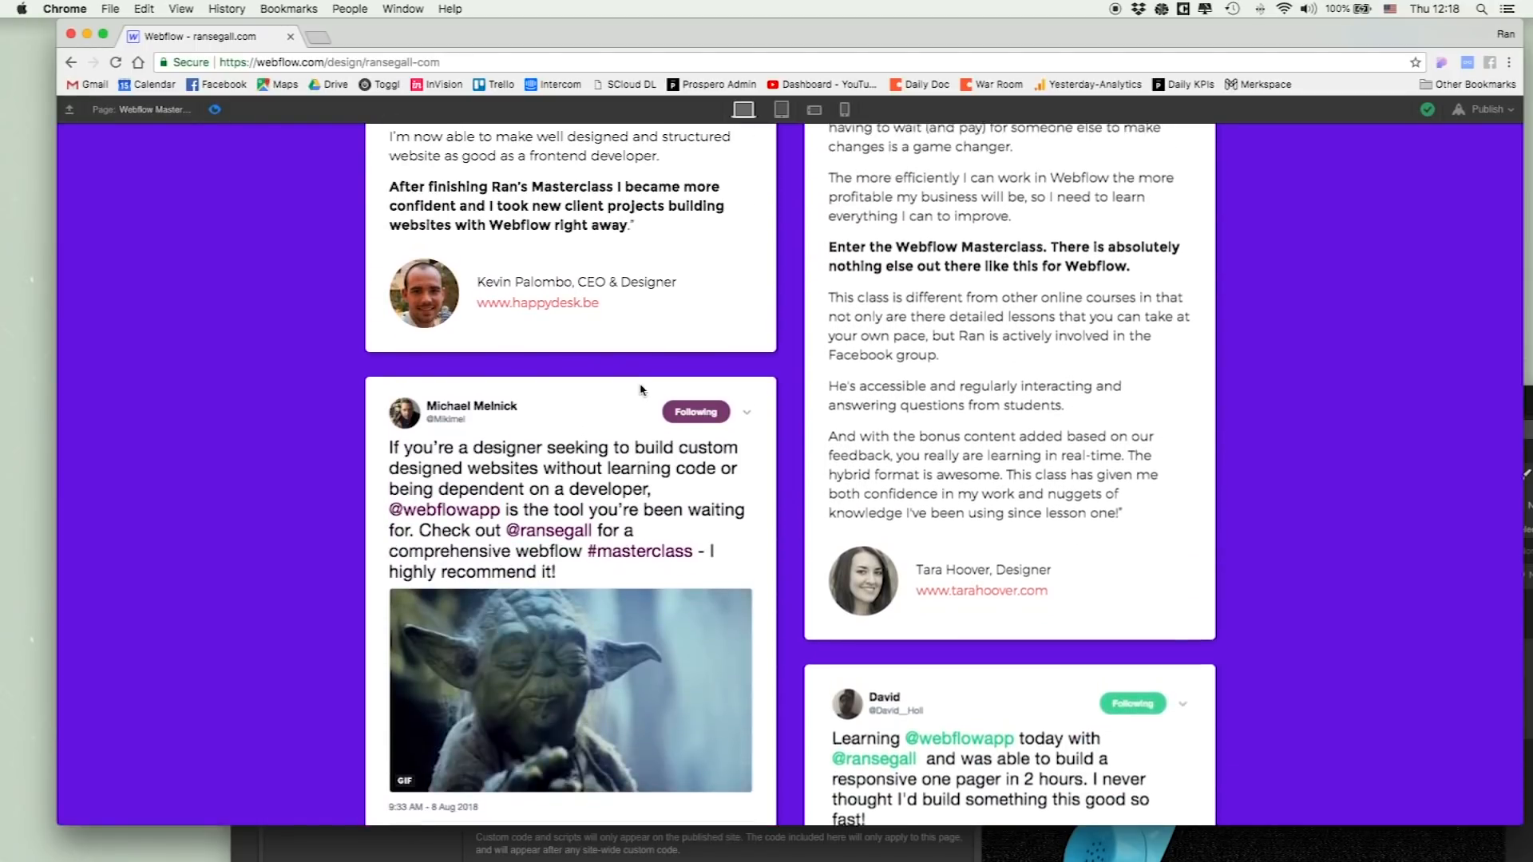
# - Finish reviewing the story section and scroll back up the page
pyautogui.scroll(-3)
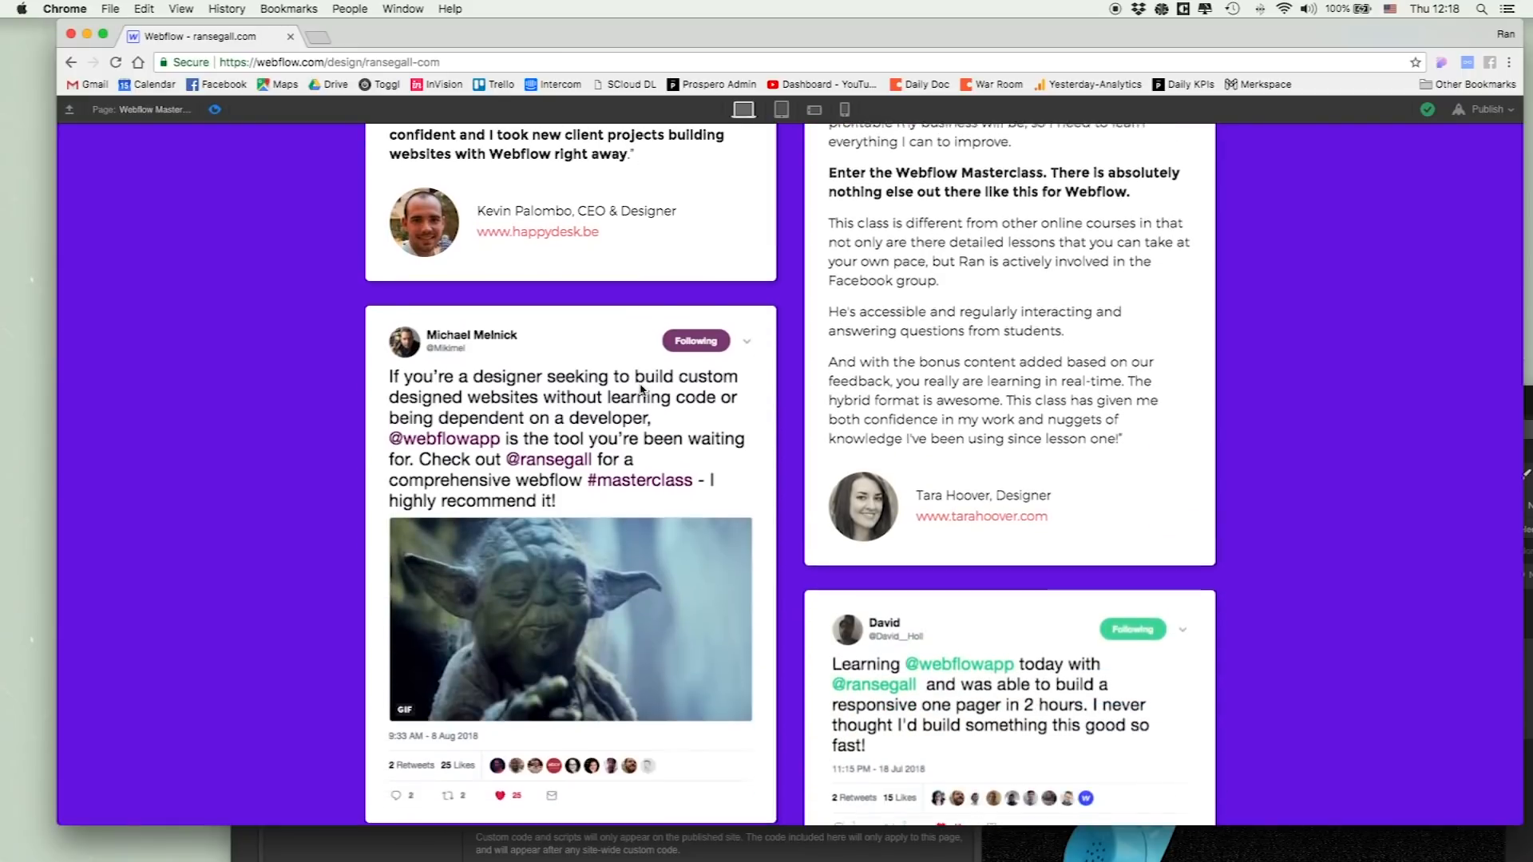
pyautogui.scroll(-3)
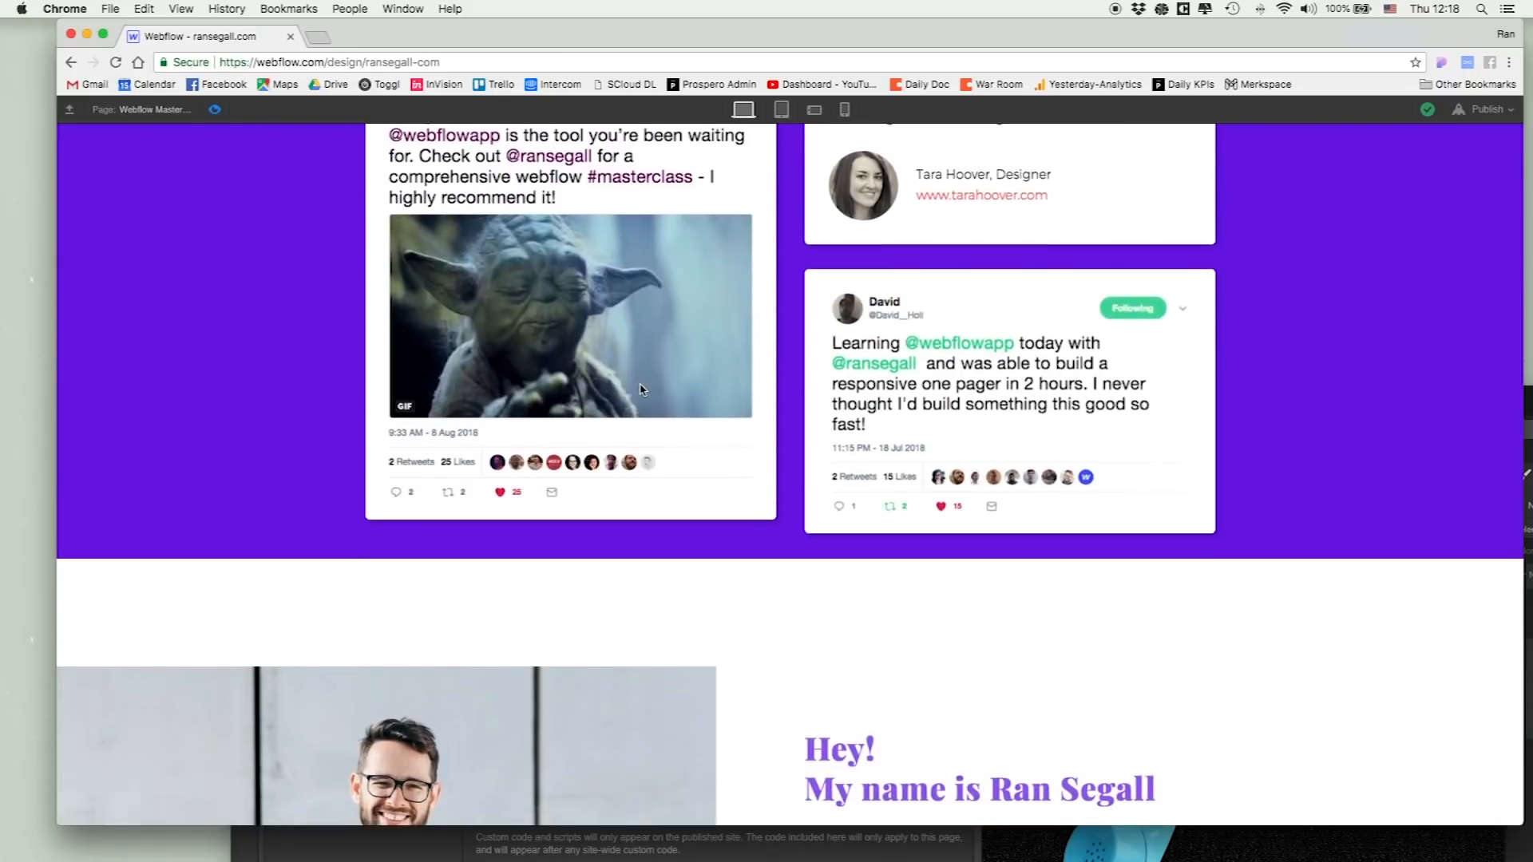
pyautogui.scroll(-3)
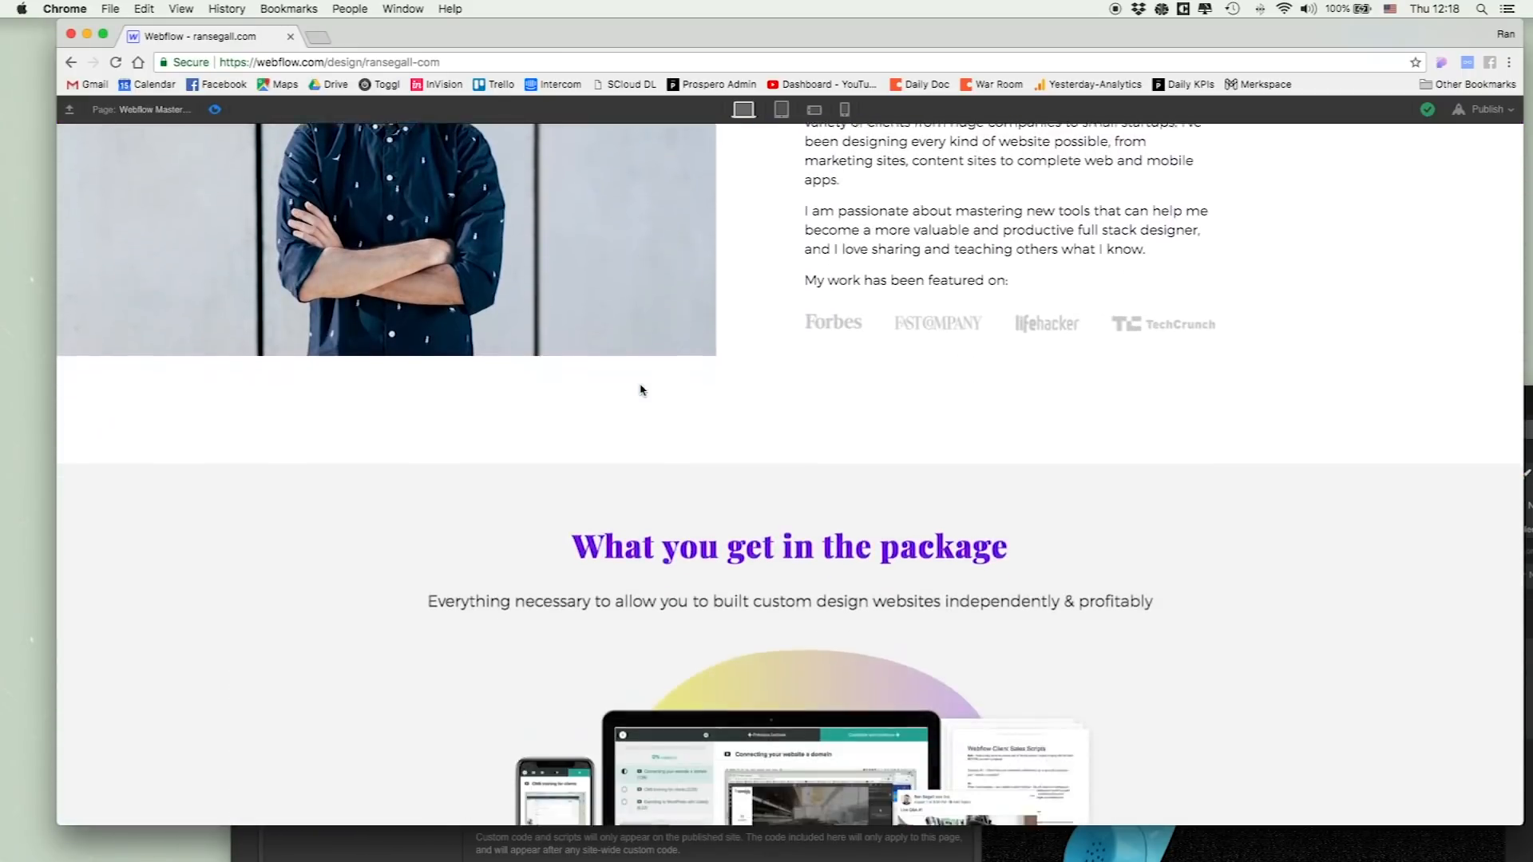
pyautogui.scroll(-3)
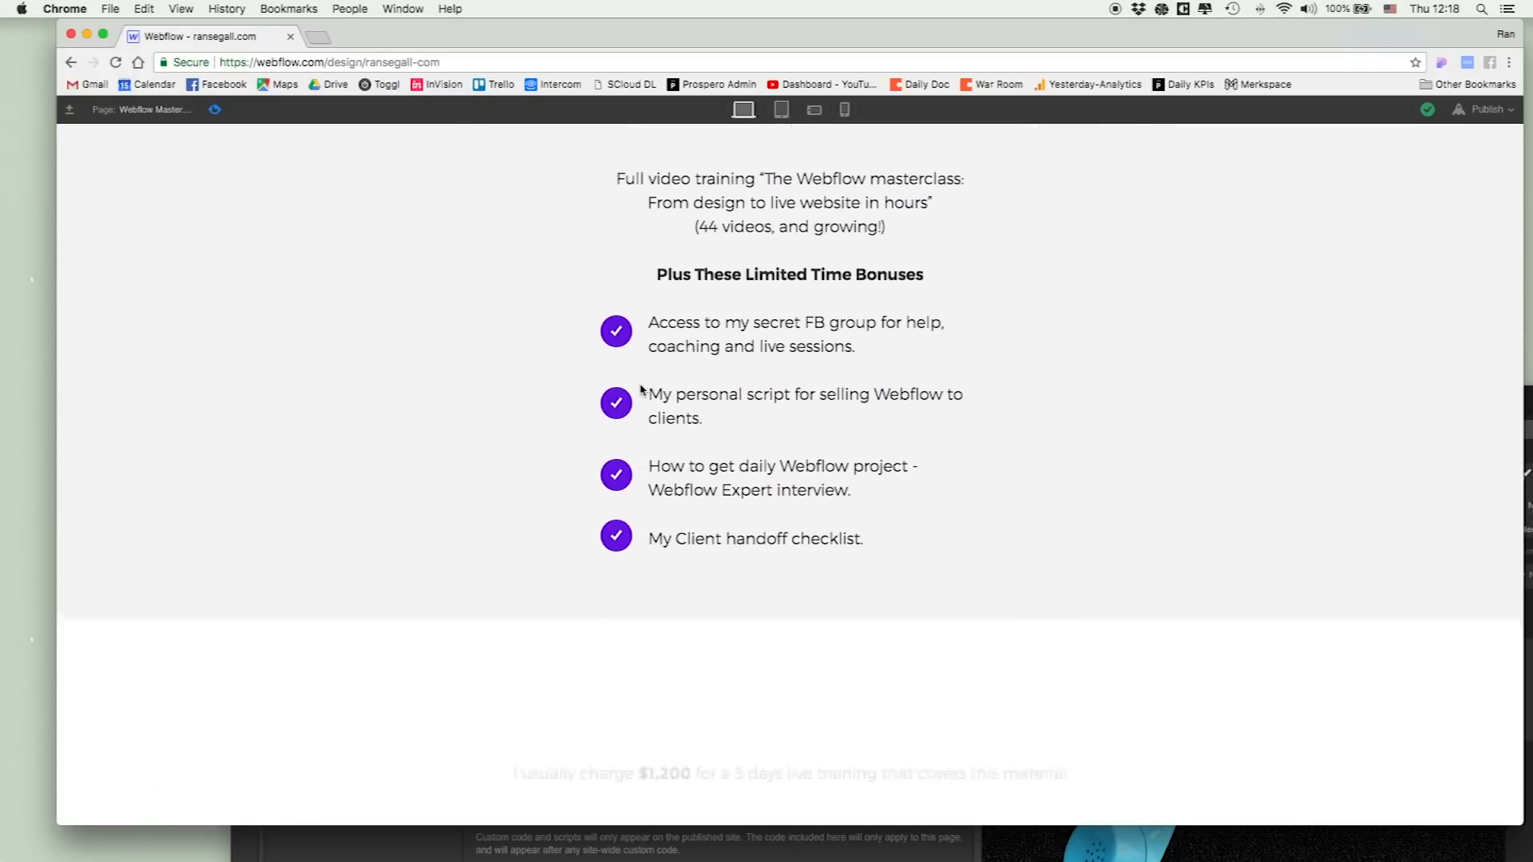
pyautogui.scroll(-3)
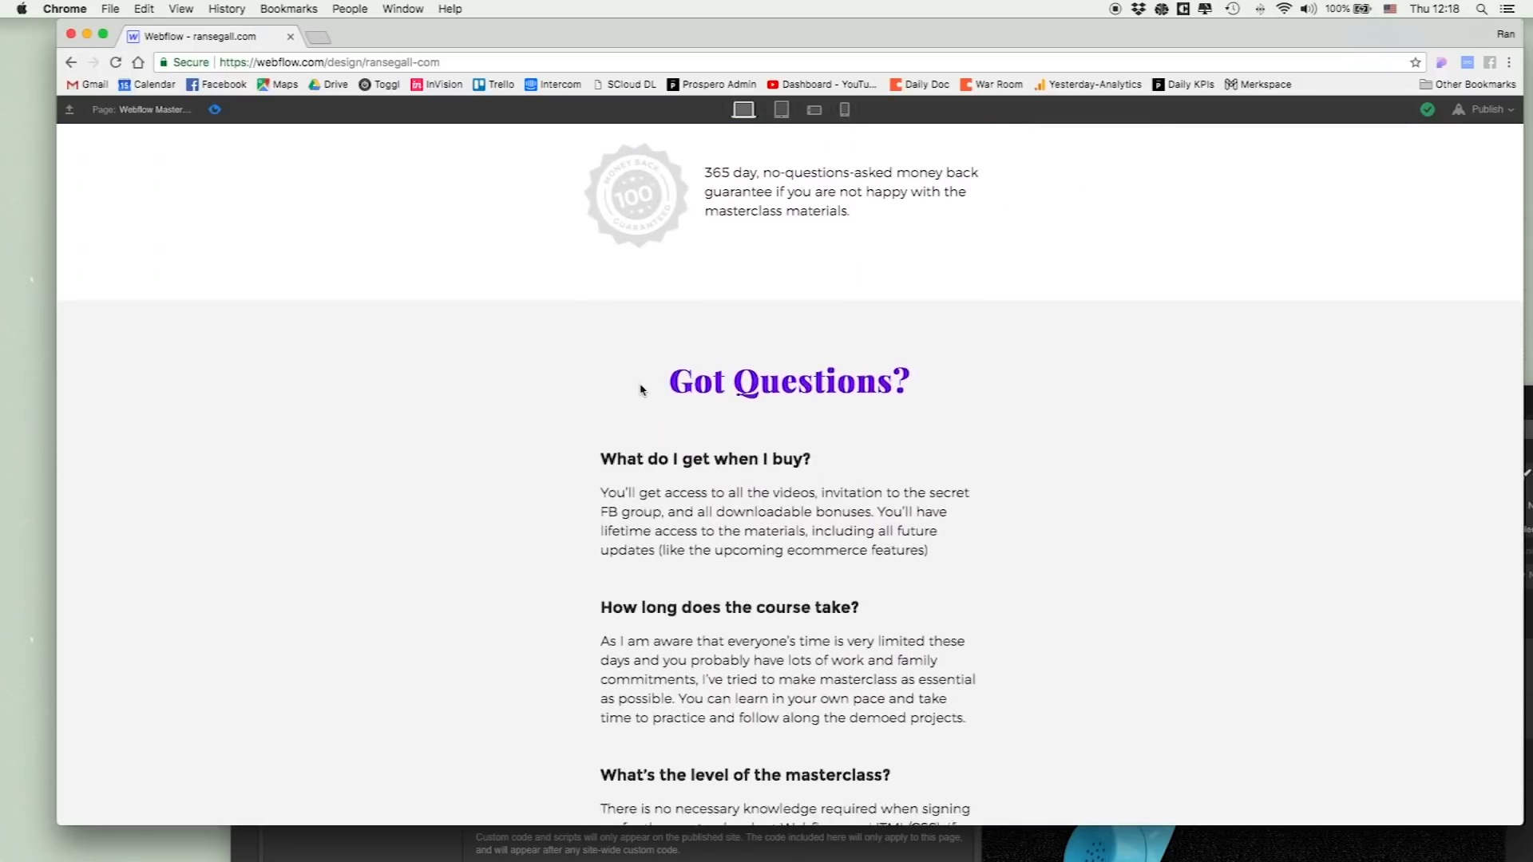
pyautogui.scroll(3)
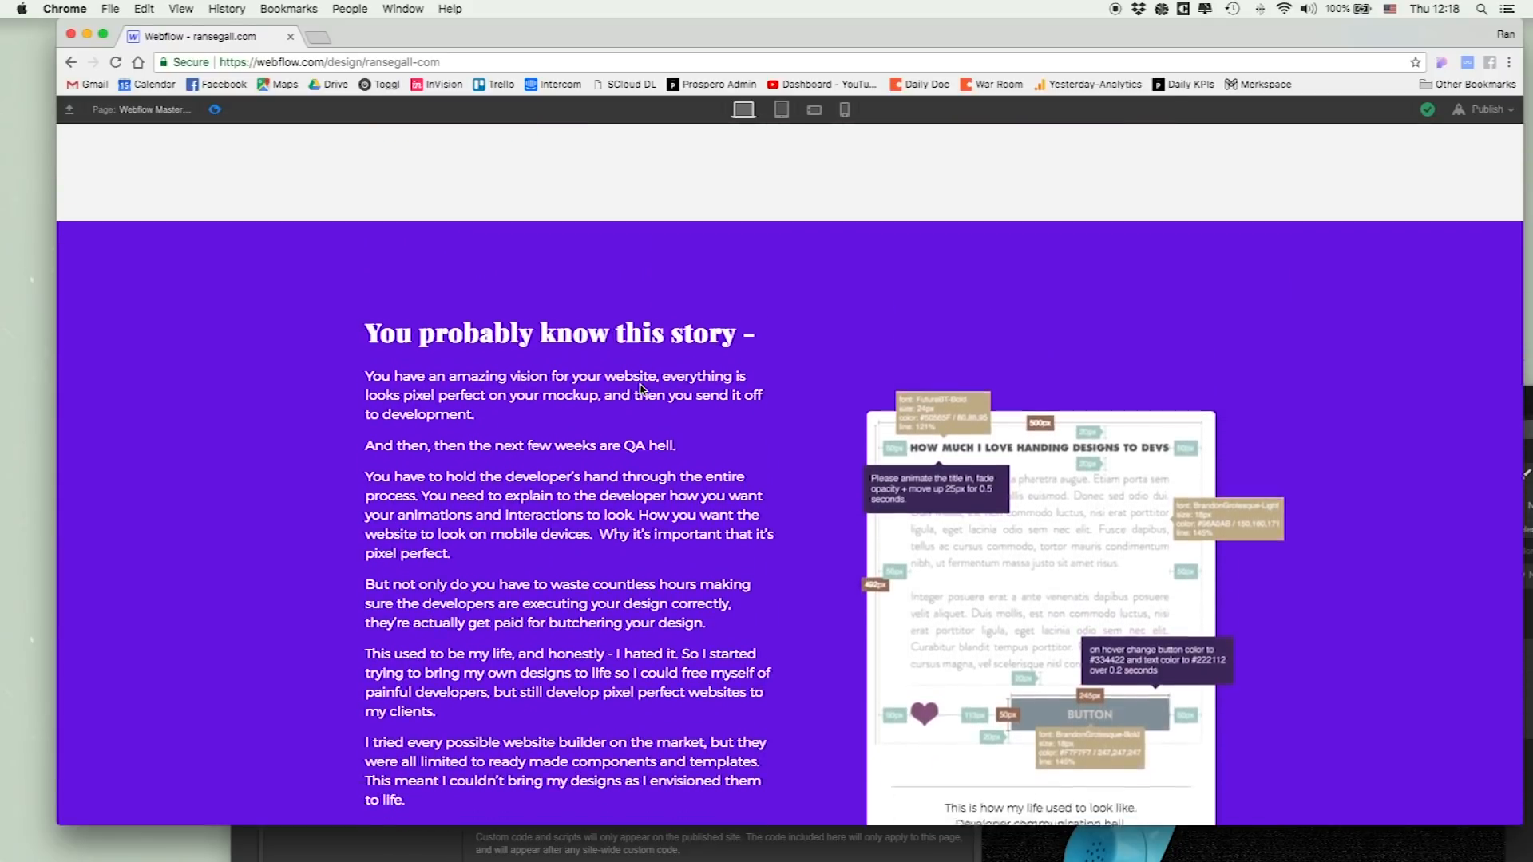
pyautogui.scroll(-3)
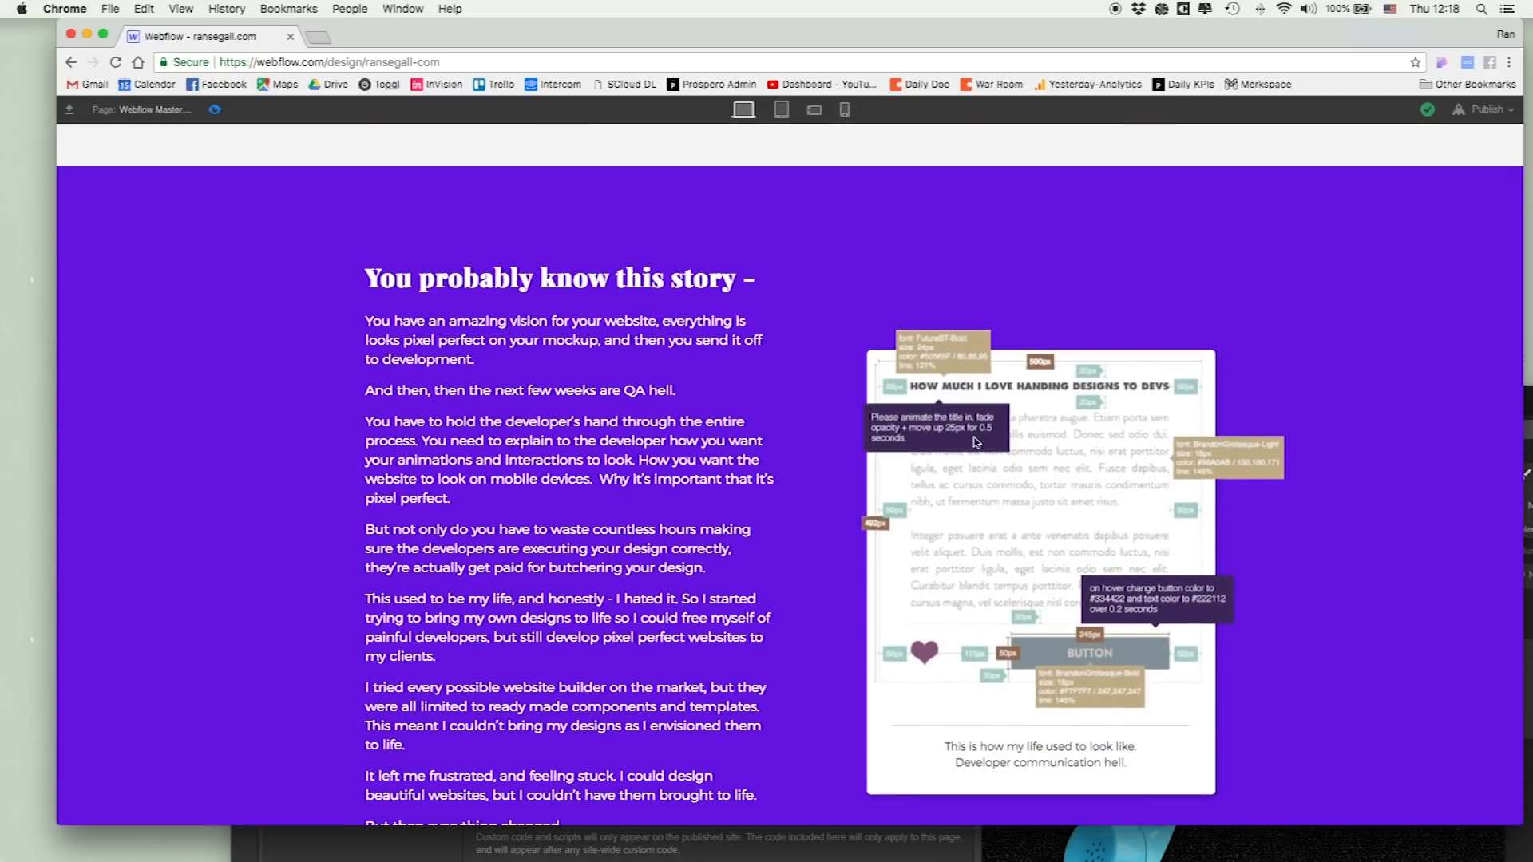
pyautogui.scroll(3)
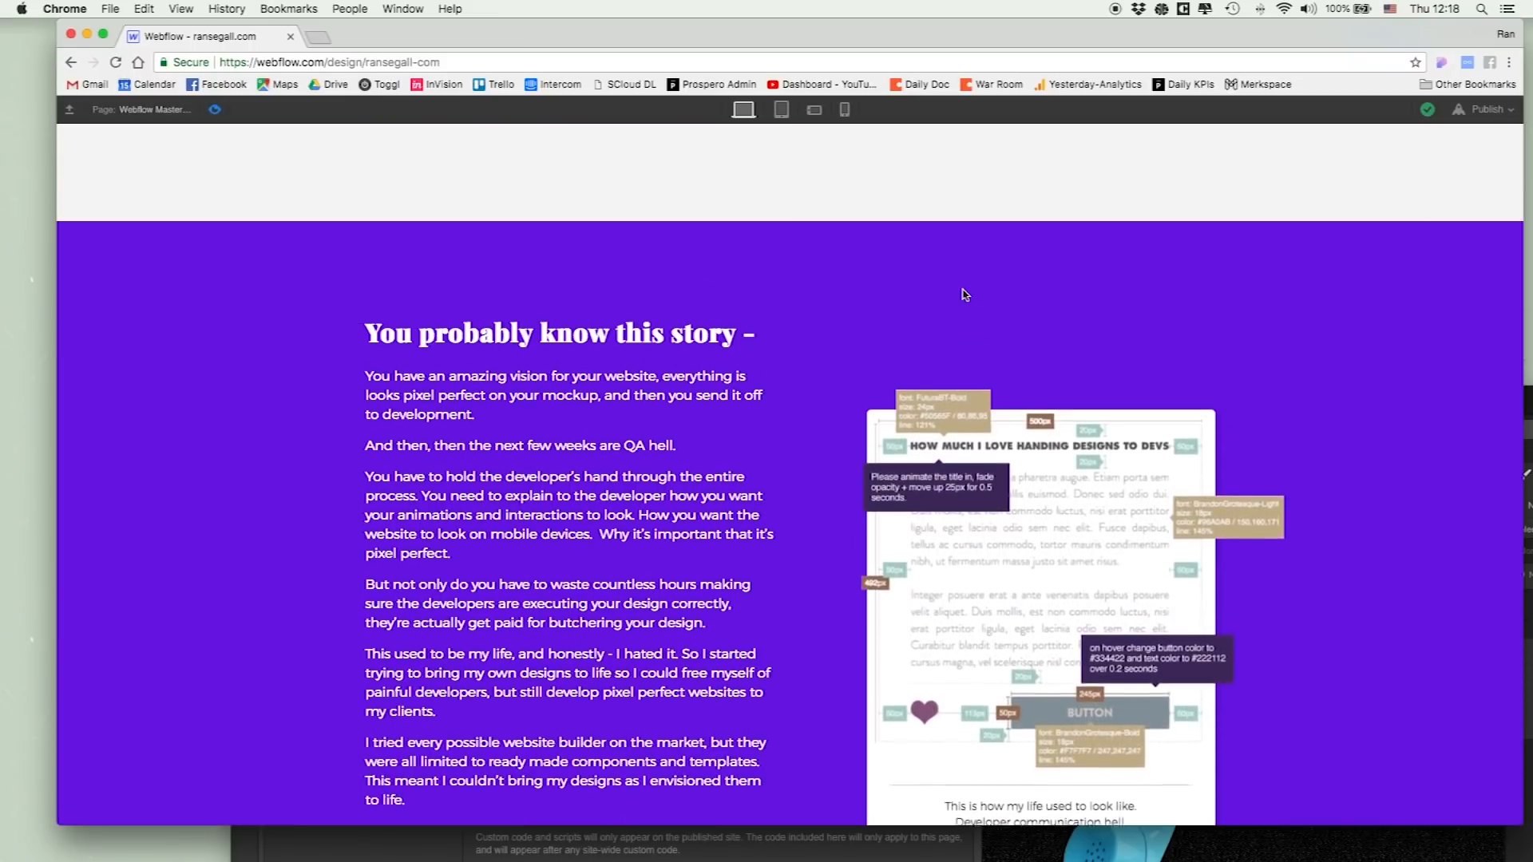
pyautogui.scroll(3)
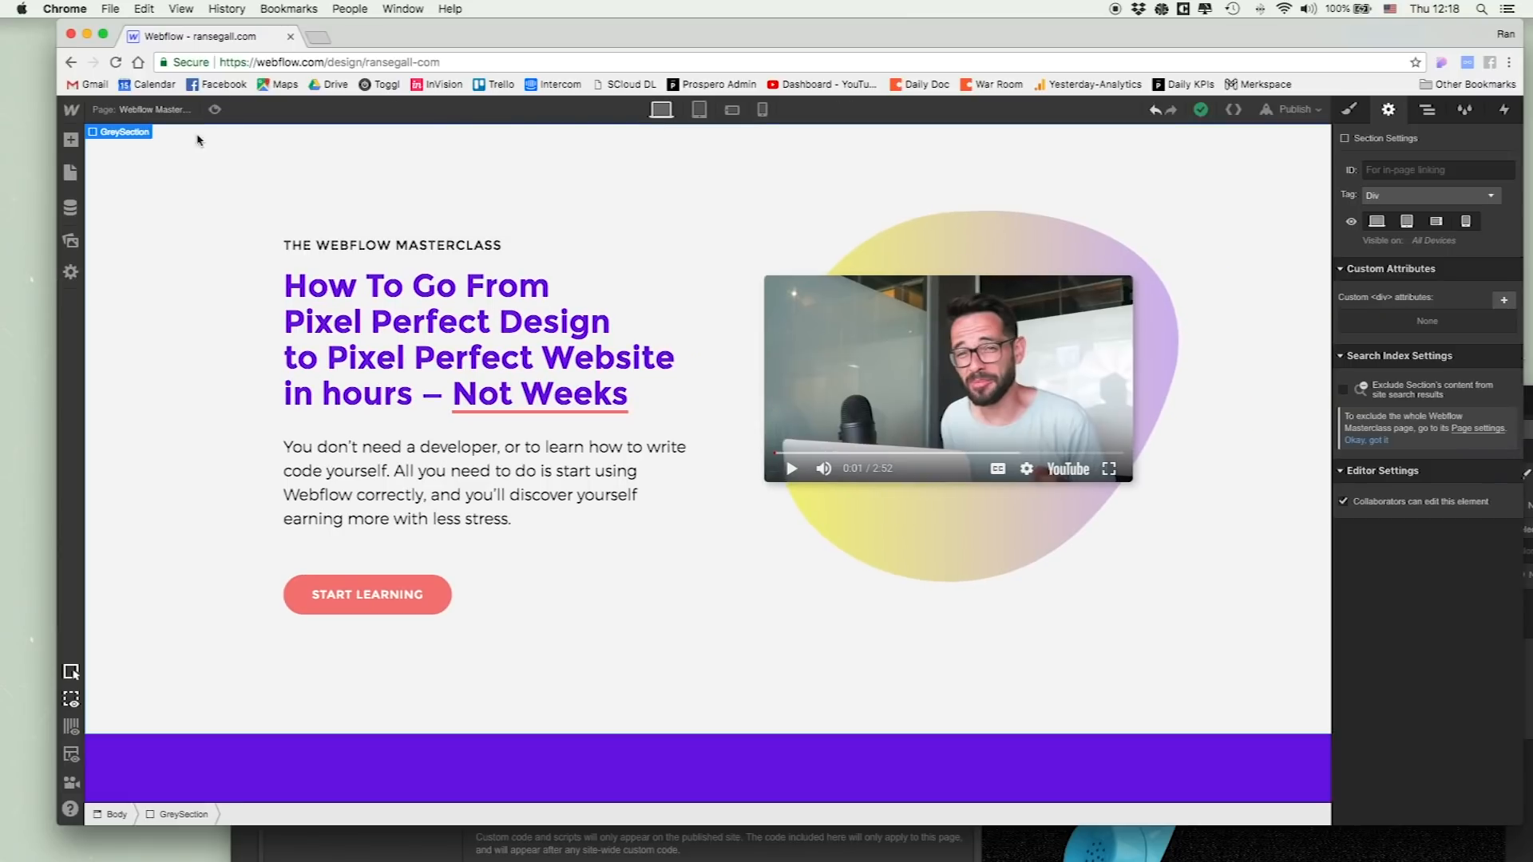
# - Inspect the story block's Scroll Into View interaction, confirming Slide as the appear animation
pyautogui.scroll(-3)
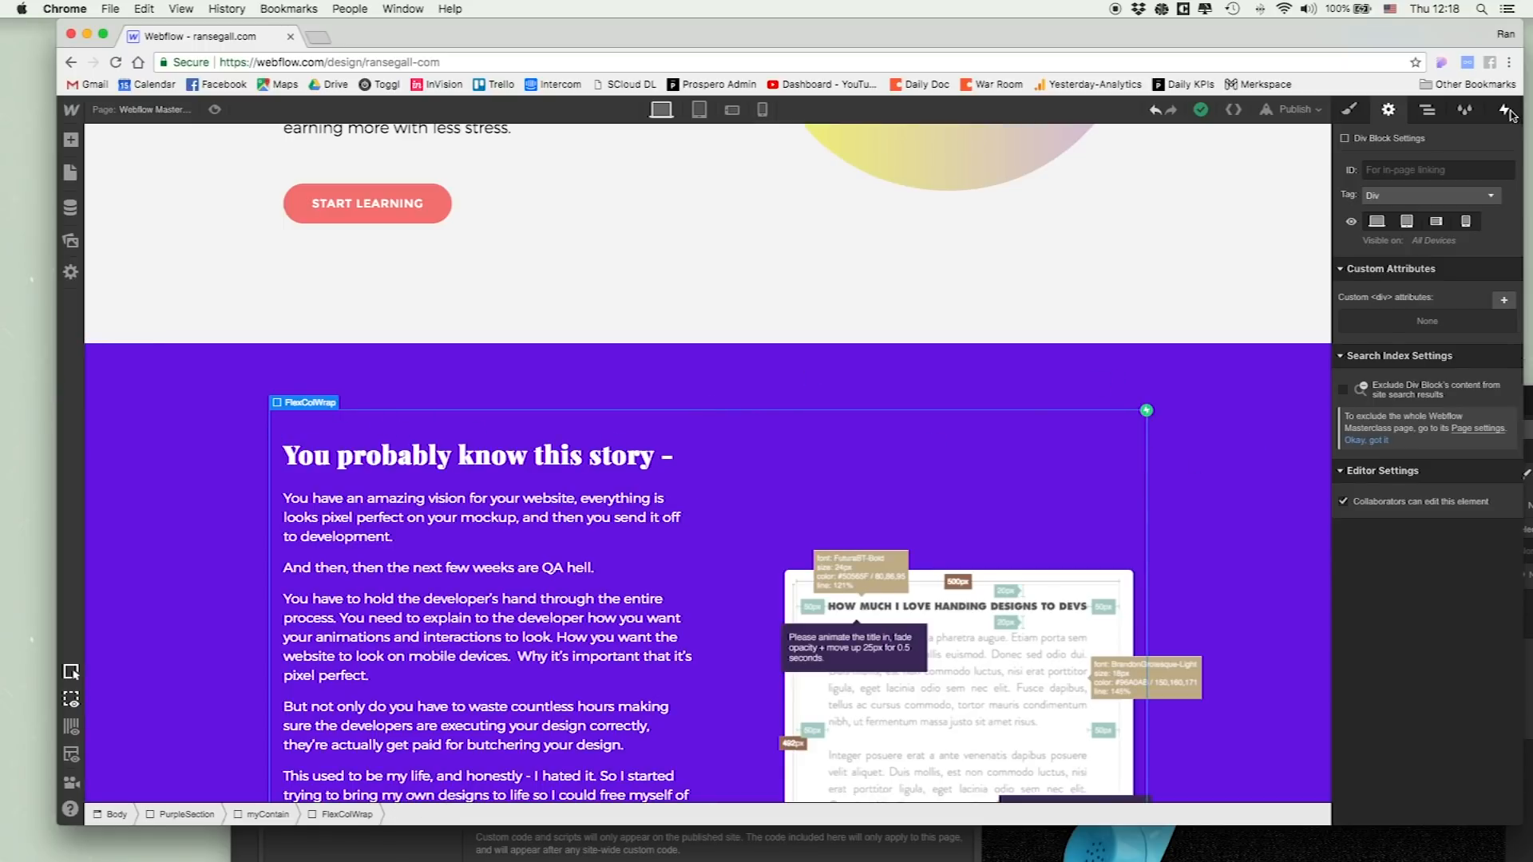
pyautogui.click(1508, 108)
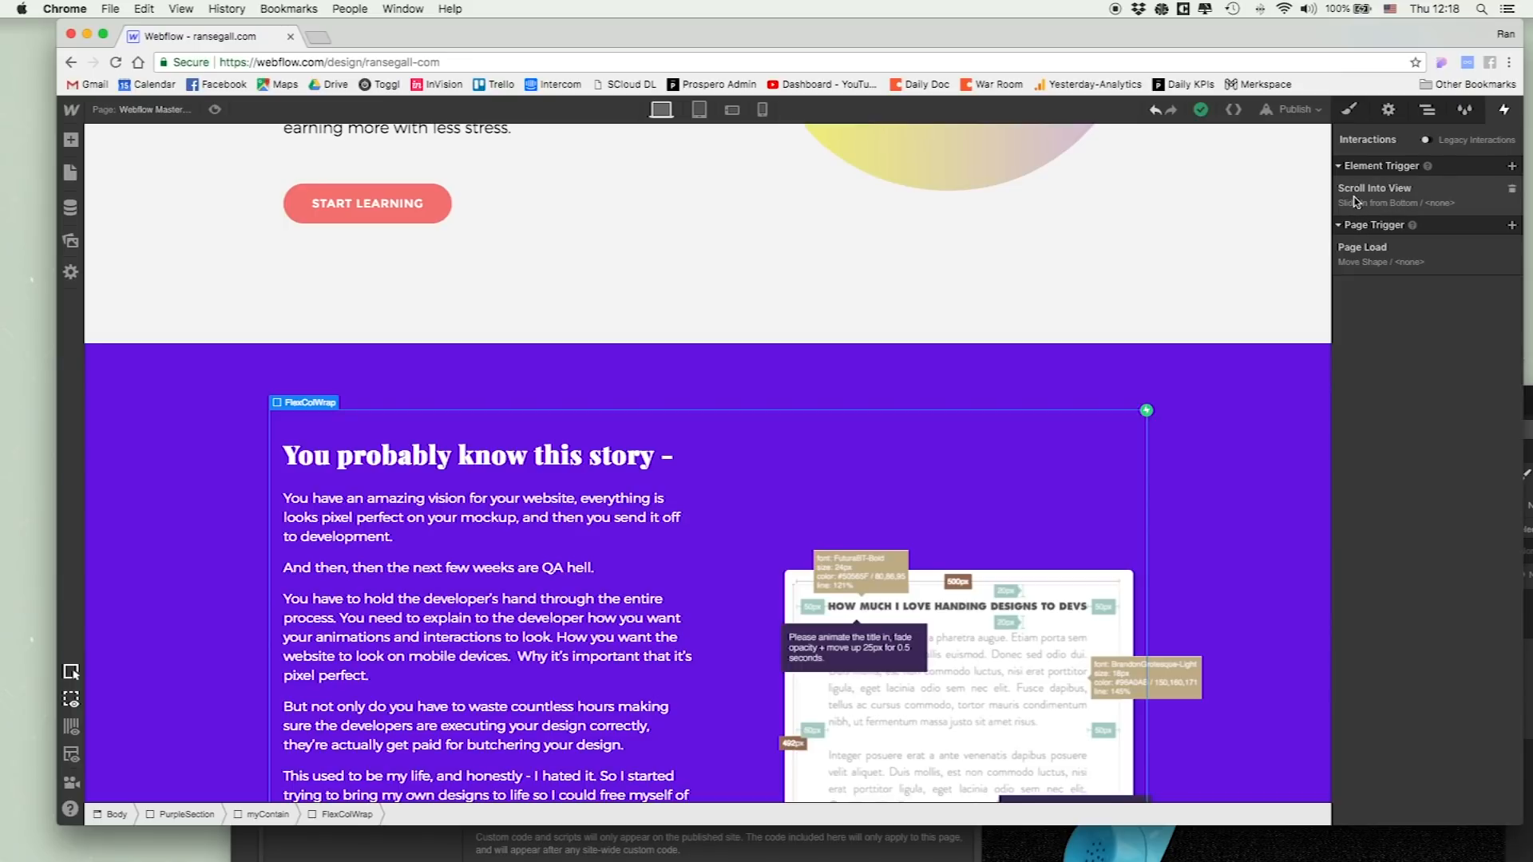
pyautogui.click(1373, 188)
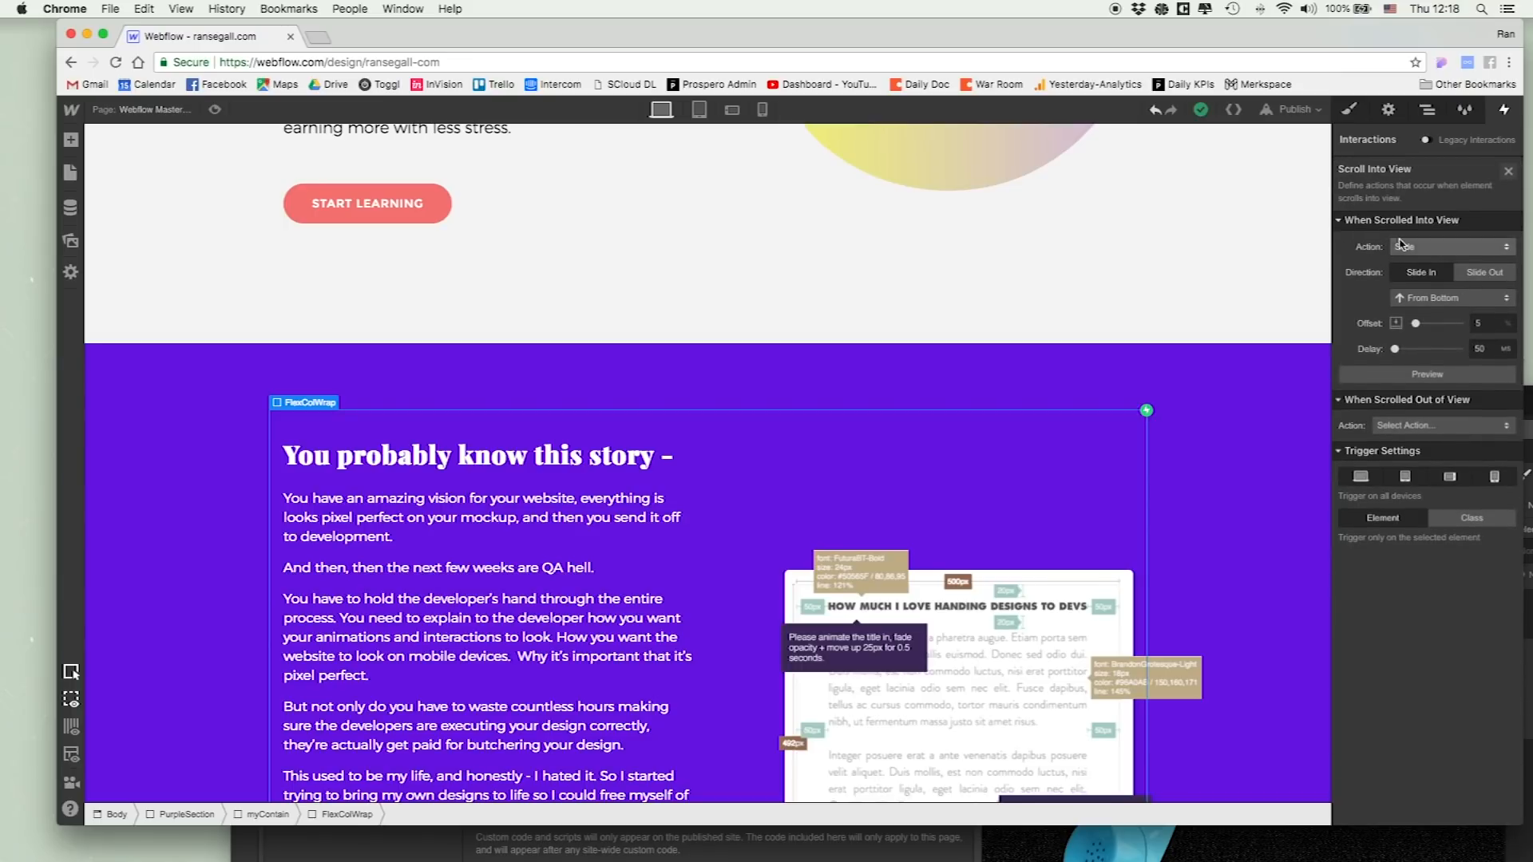
pyautogui.click(1450, 245)
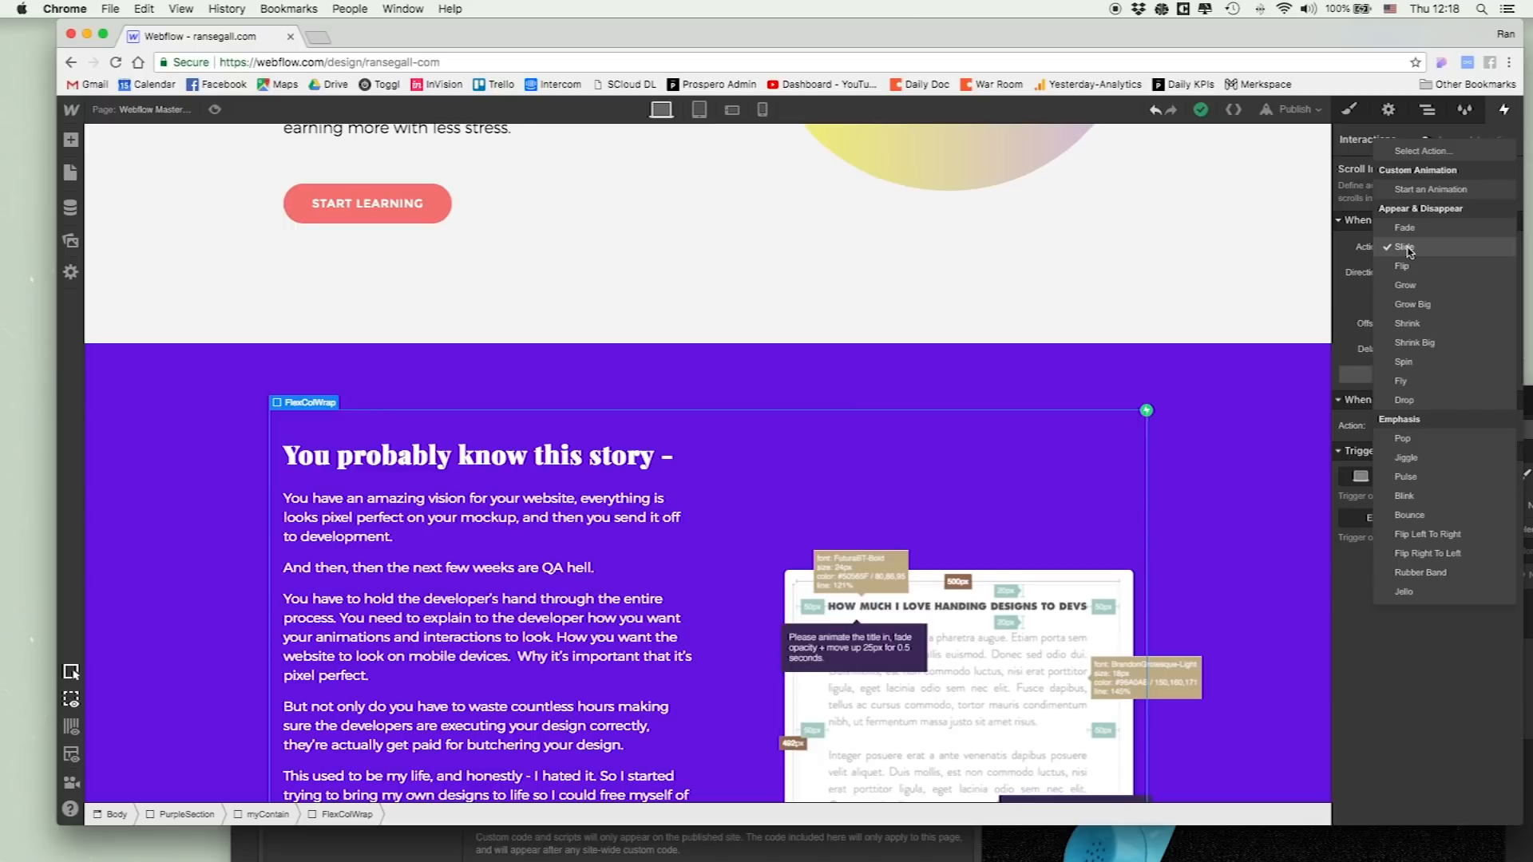
pyautogui.click(1405, 247)
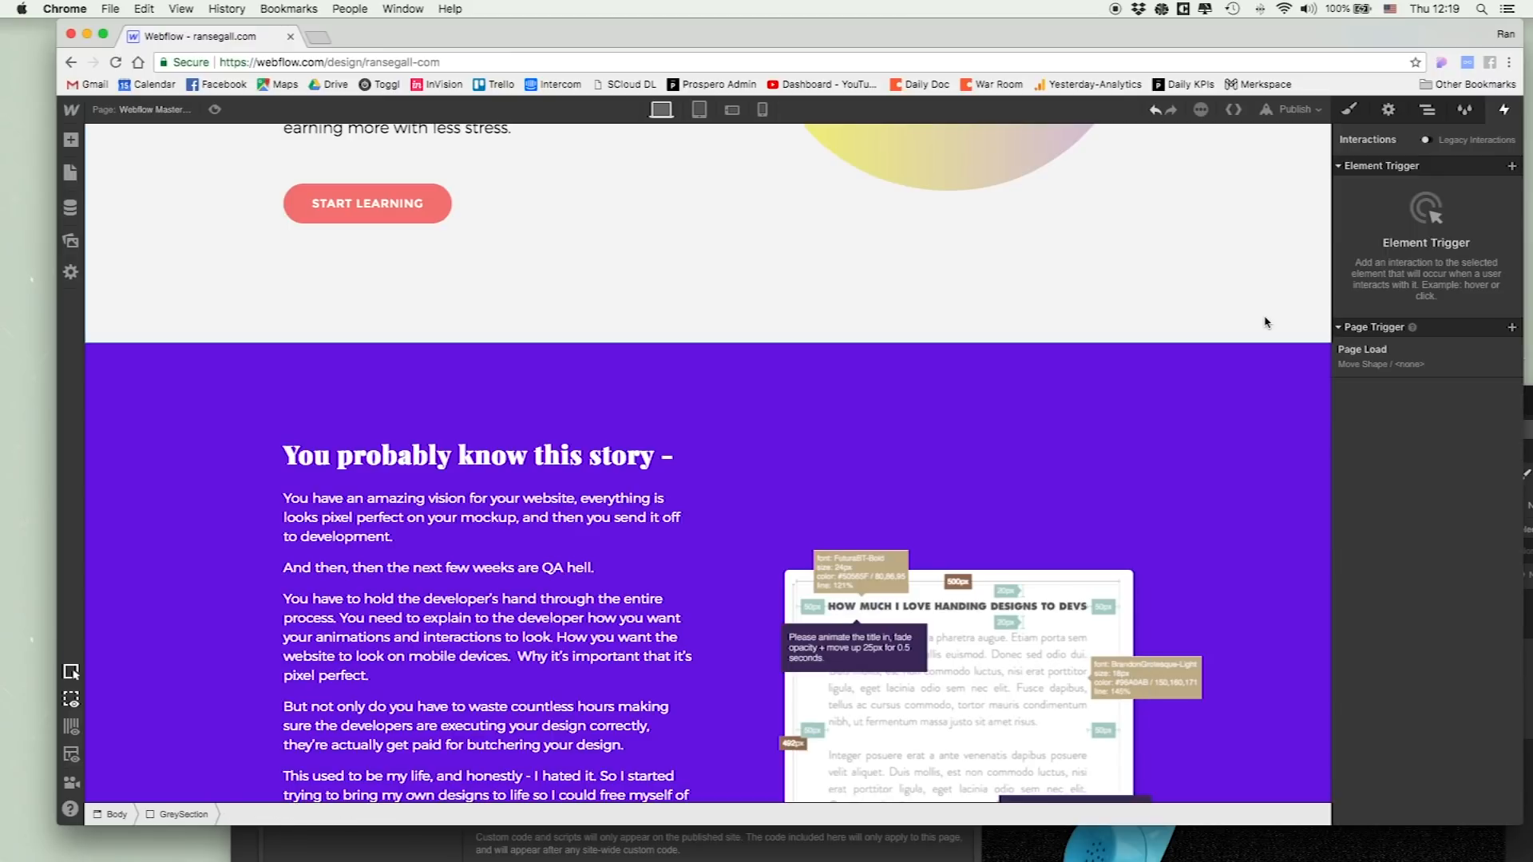
# - Show the hero's Page Load trigger that loops the Move Shape animation on ShapeBG
pyautogui.scroll(3)
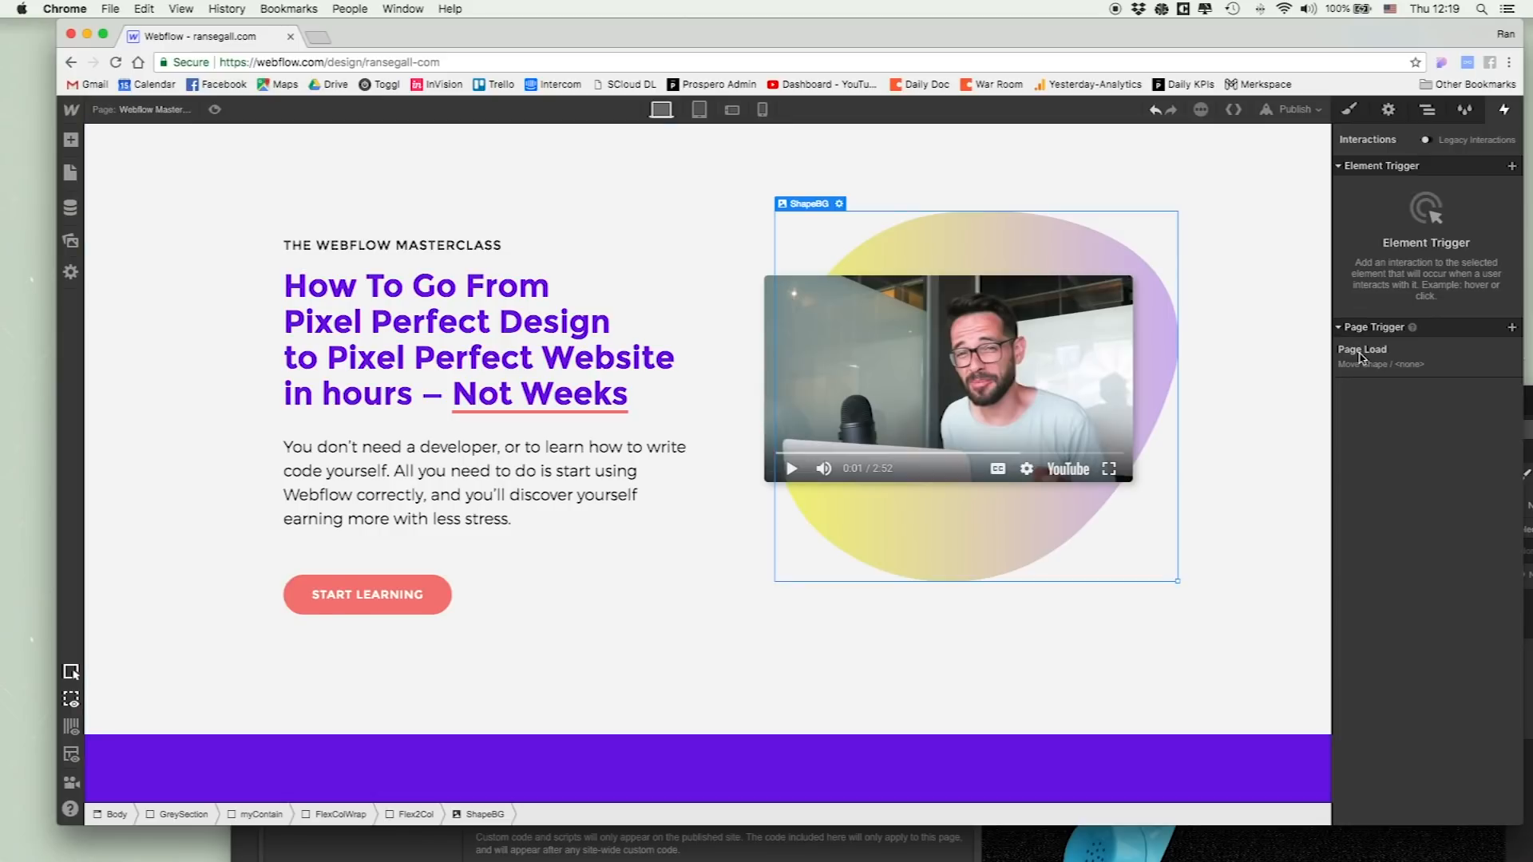
pyautogui.moveTo(1351, 374)
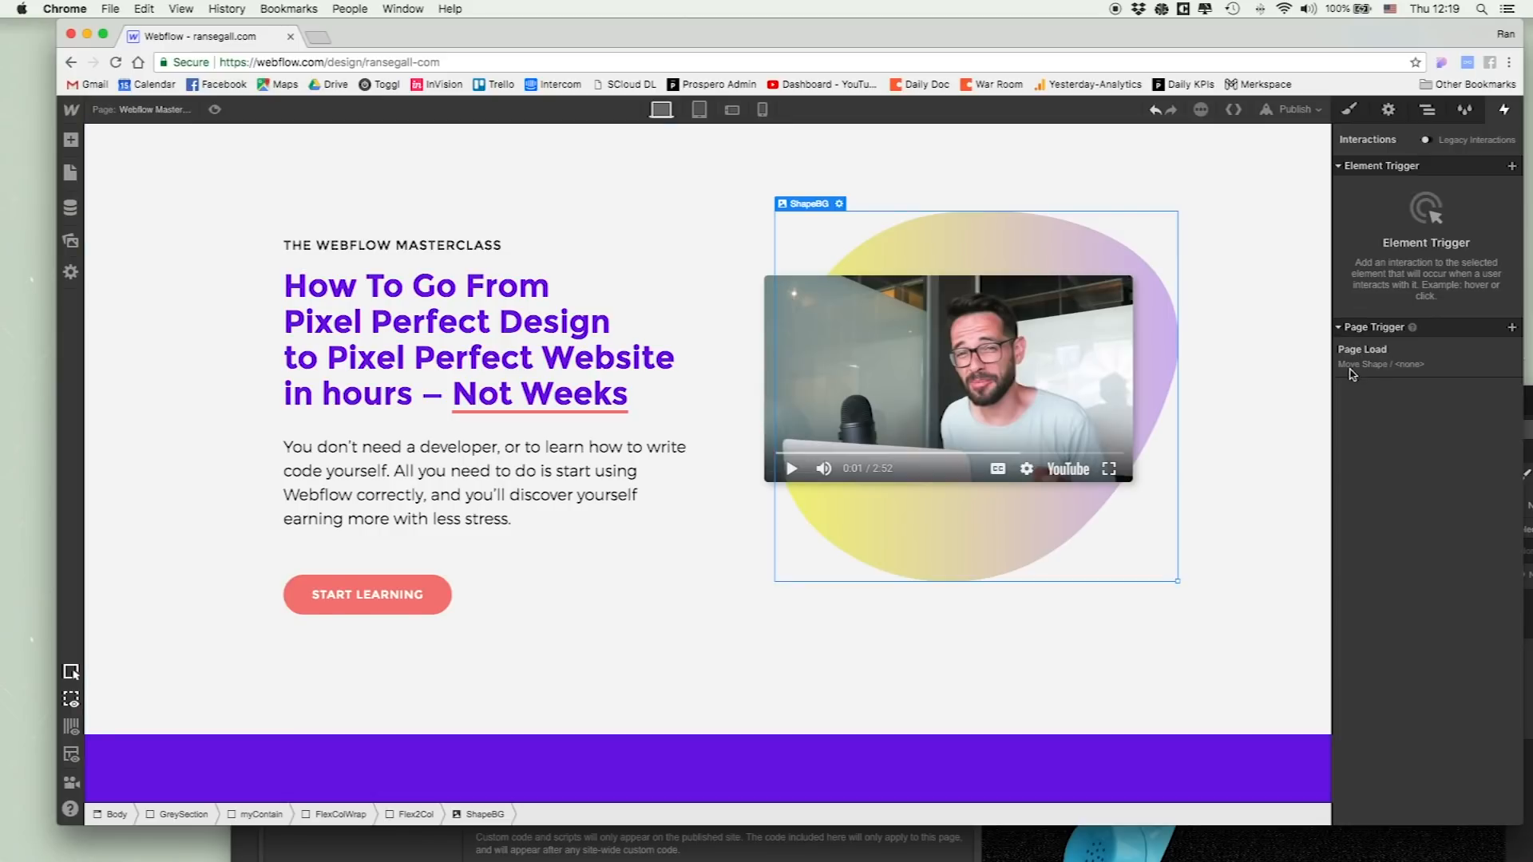
pyautogui.click(1362, 350)
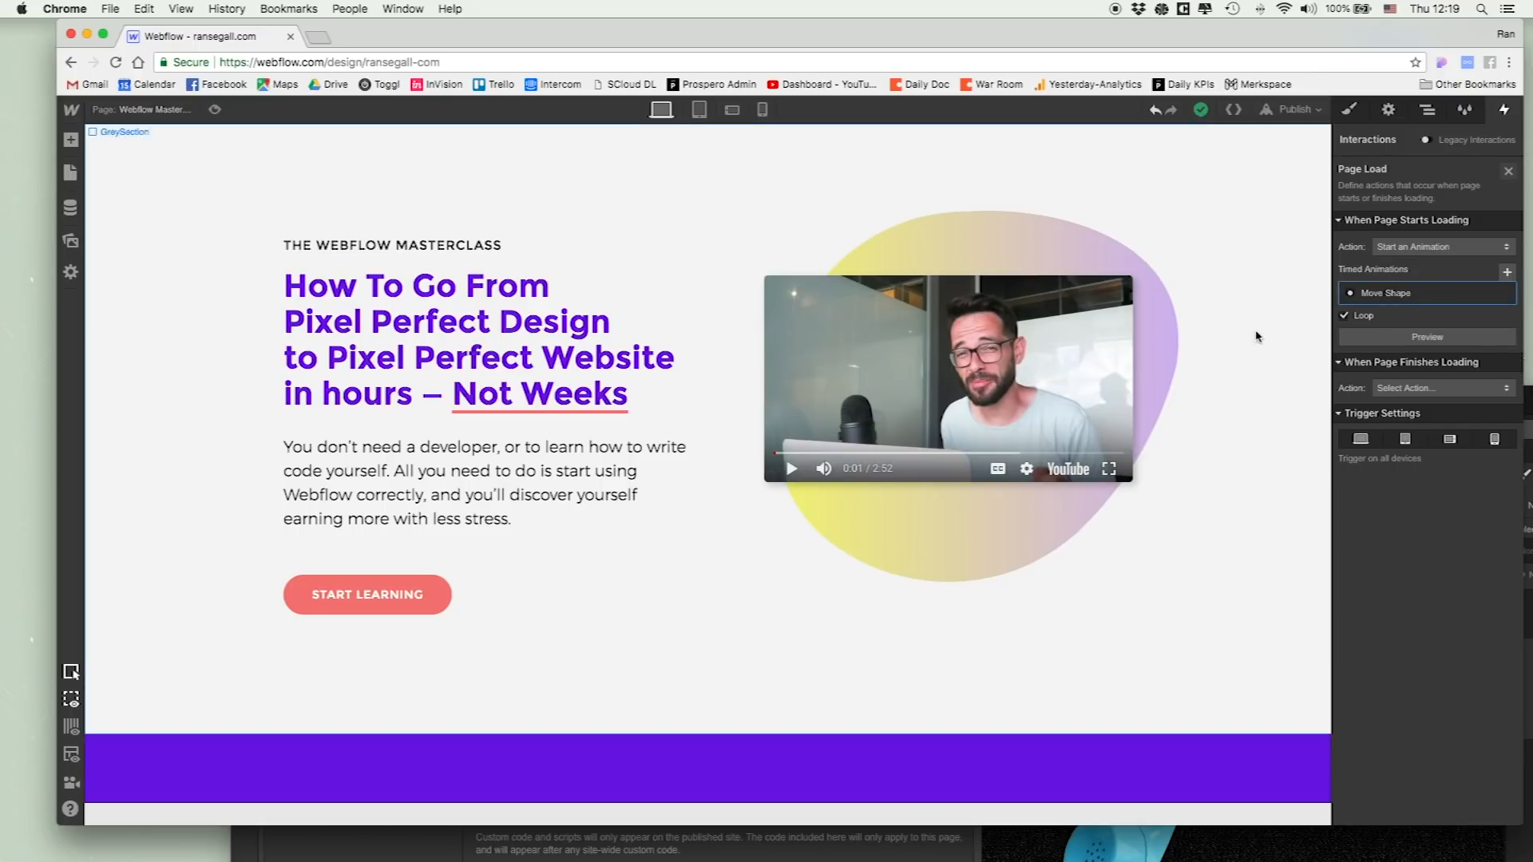
pyautogui.scroll(-3)
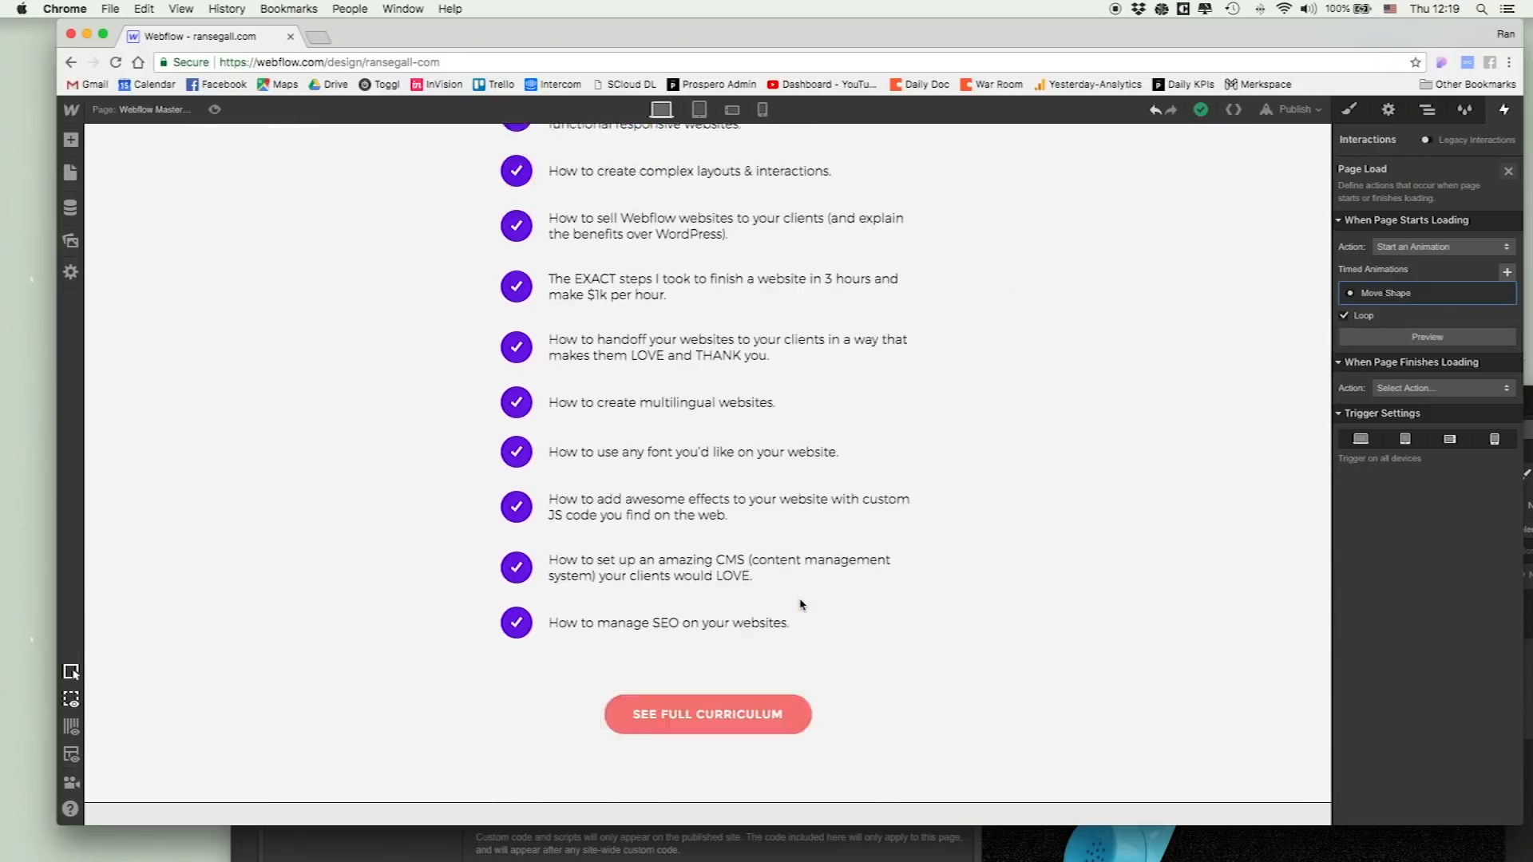
pyautogui.scroll(-3)
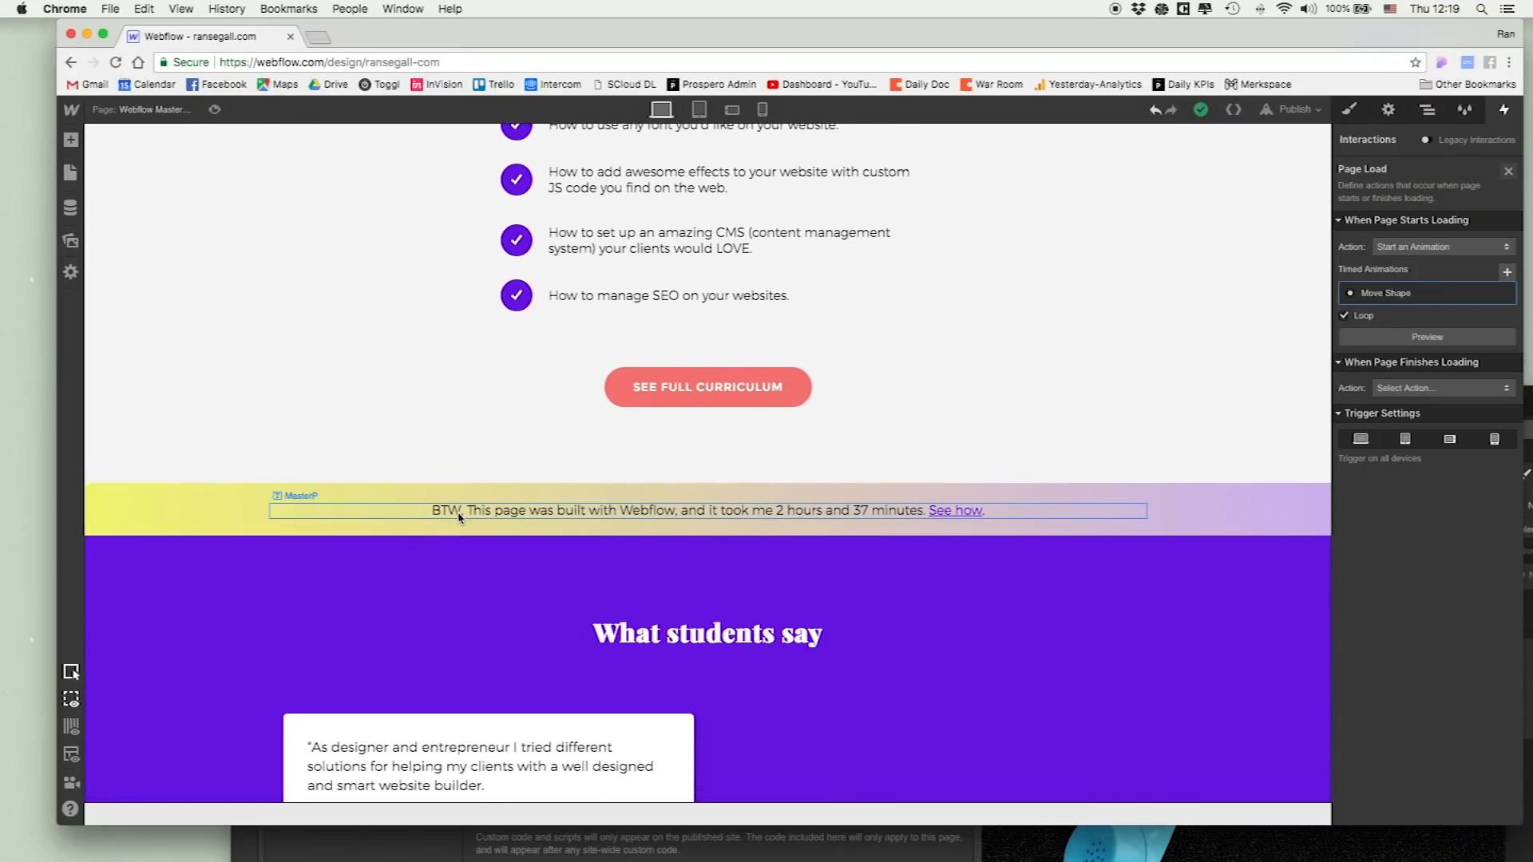
pyautogui.moveTo(428, 523)
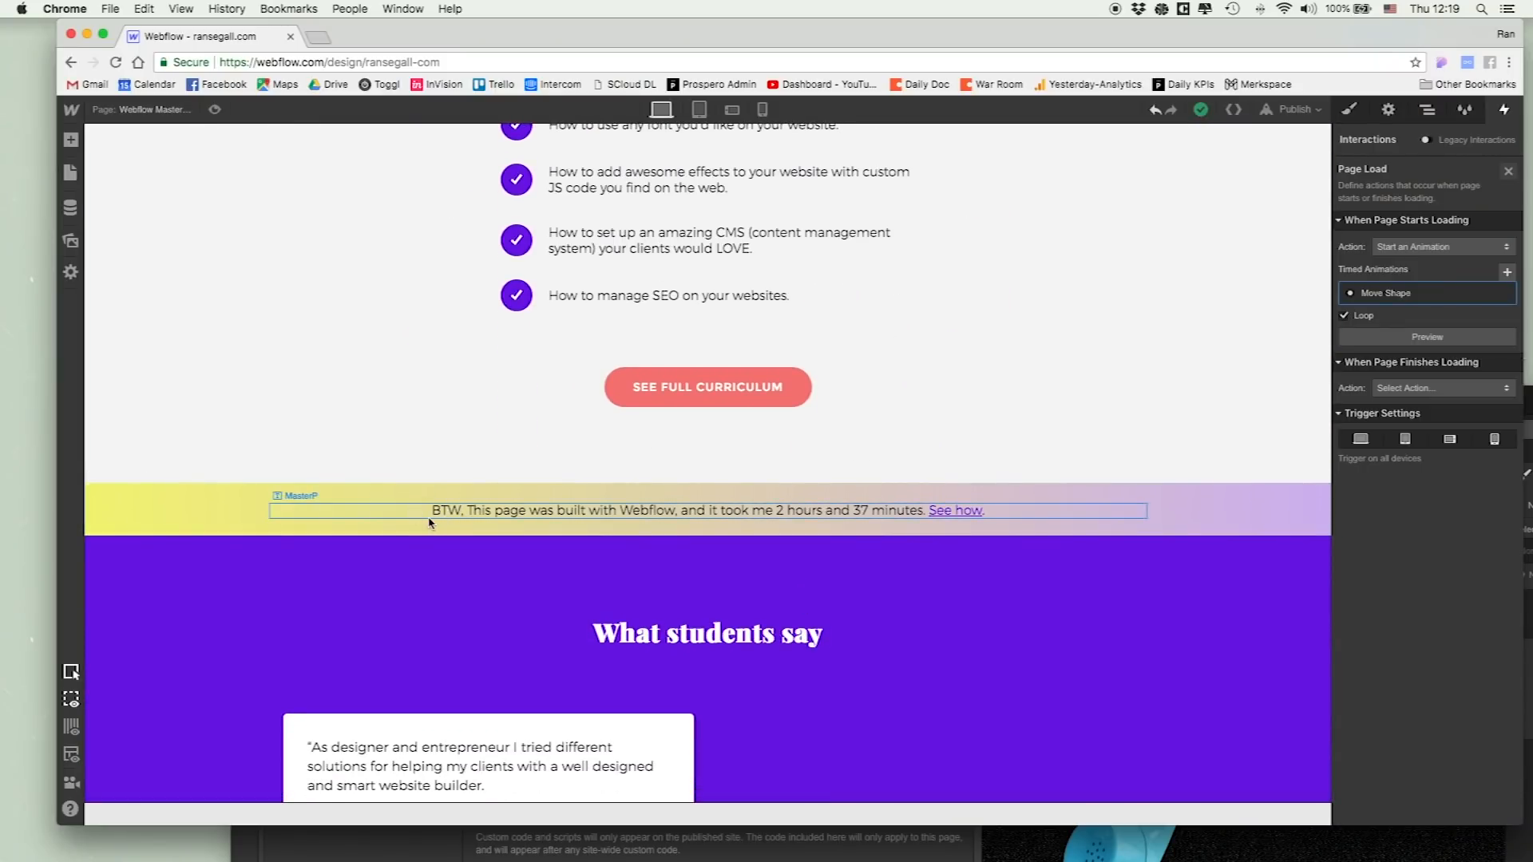
pyautogui.moveTo(617, 521)
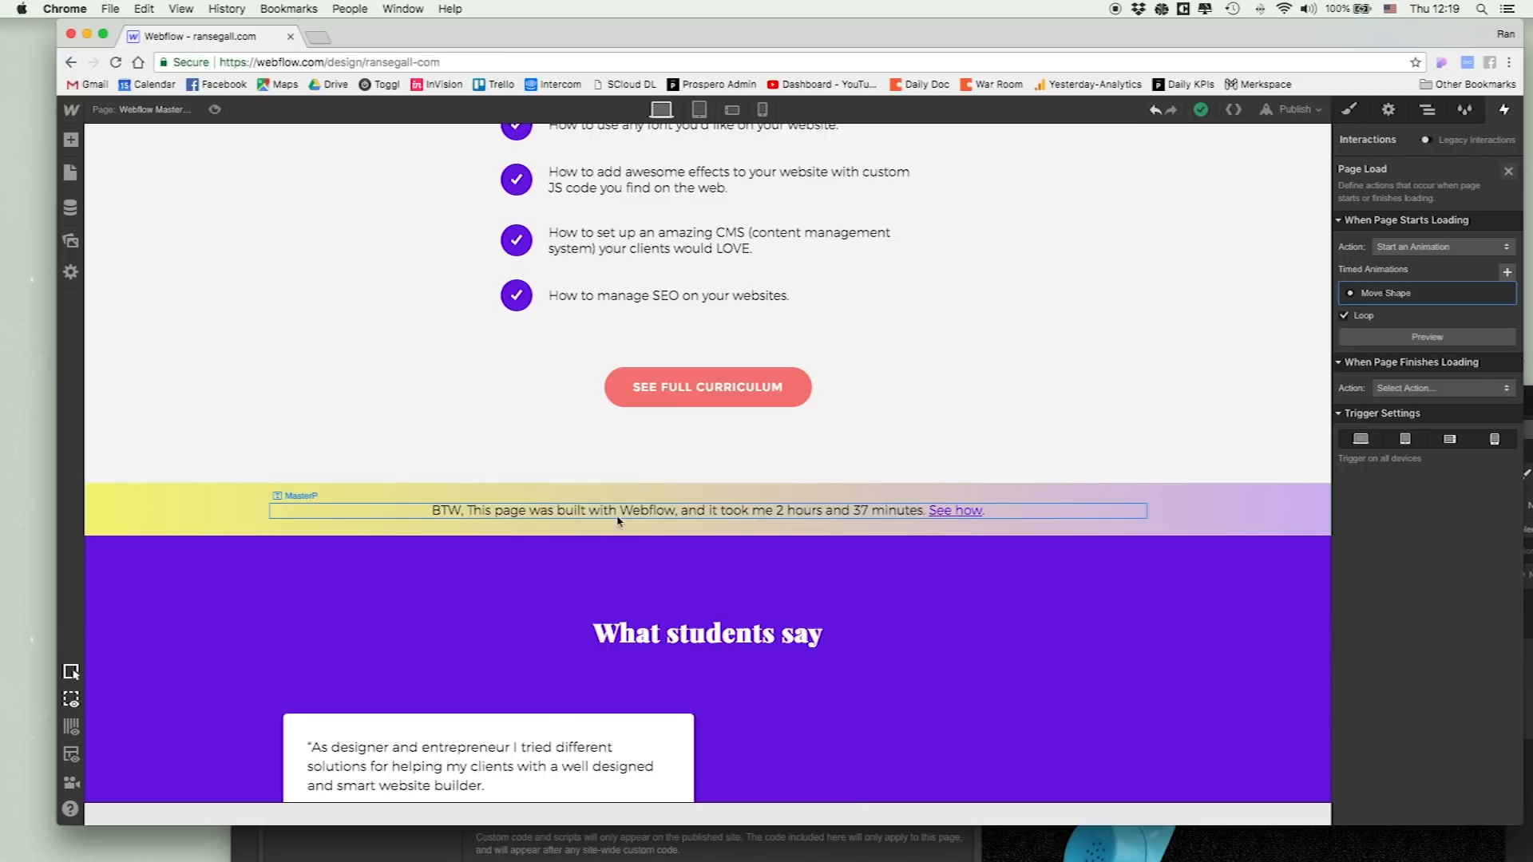
pyautogui.moveTo(881, 518)
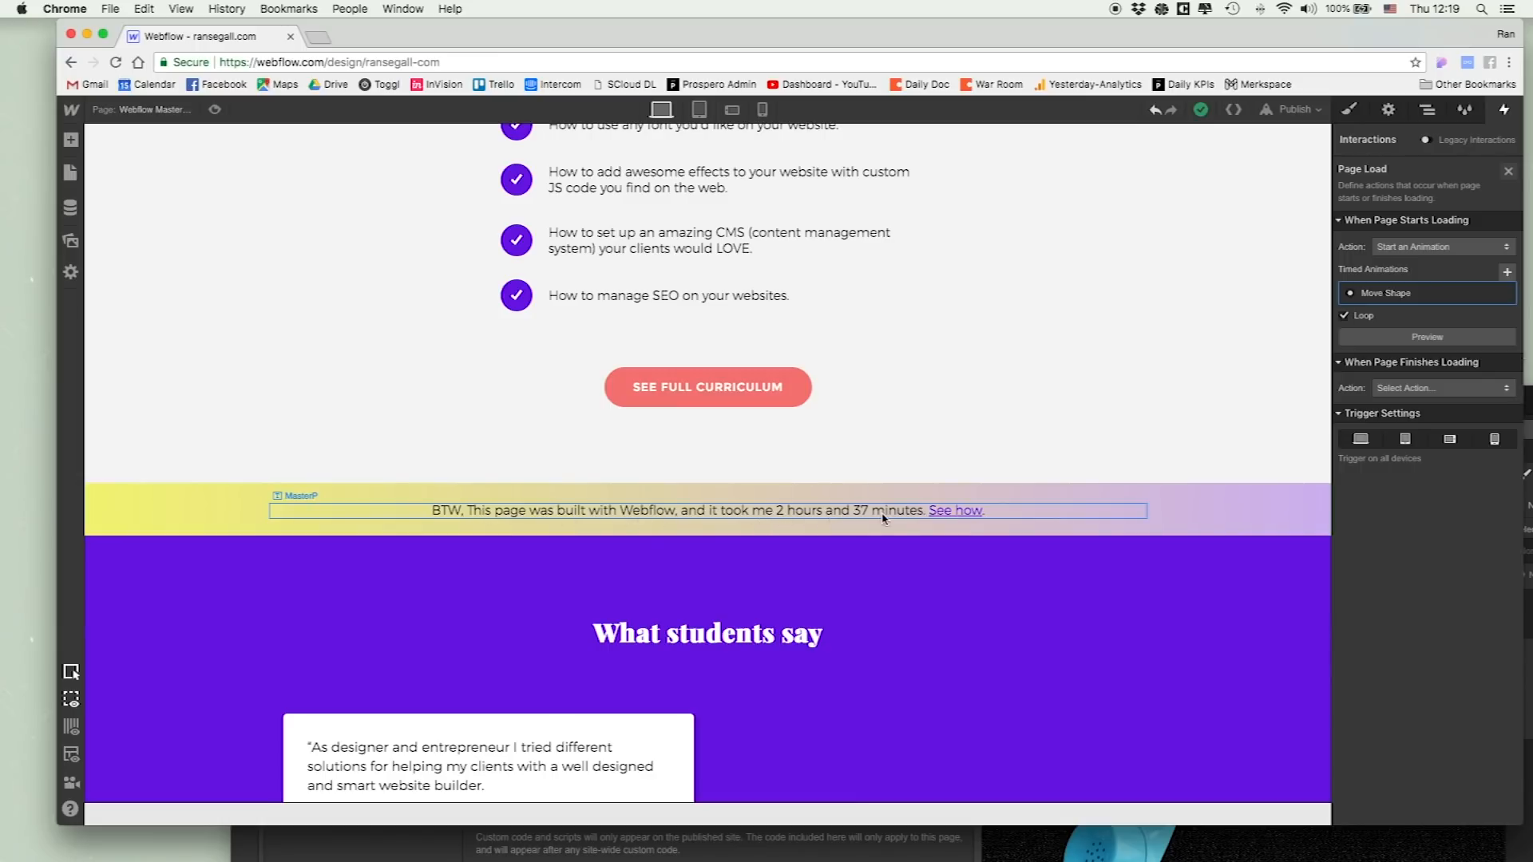